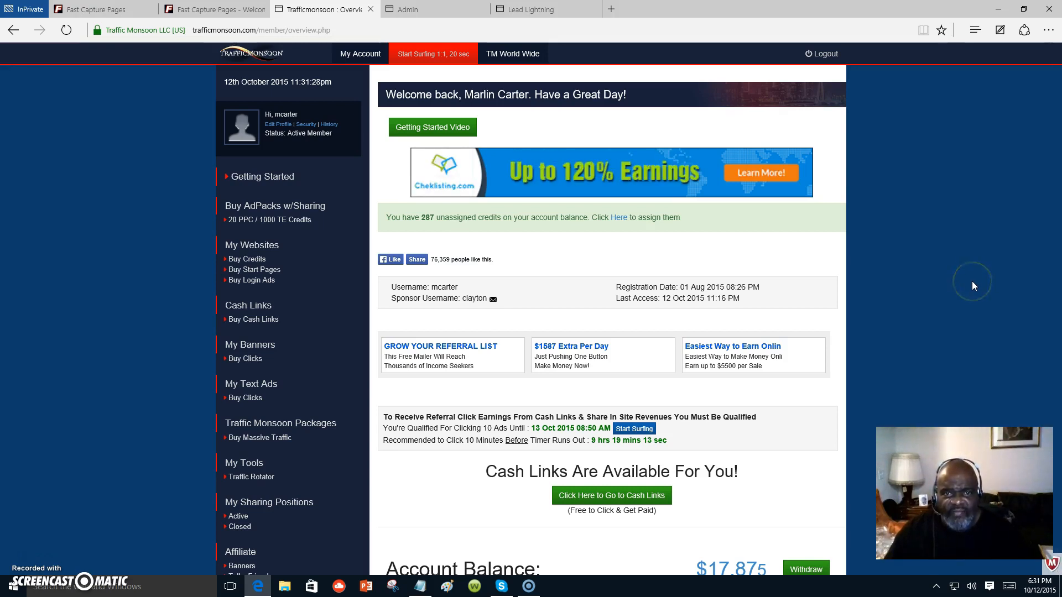
mouse_move(824, 341)
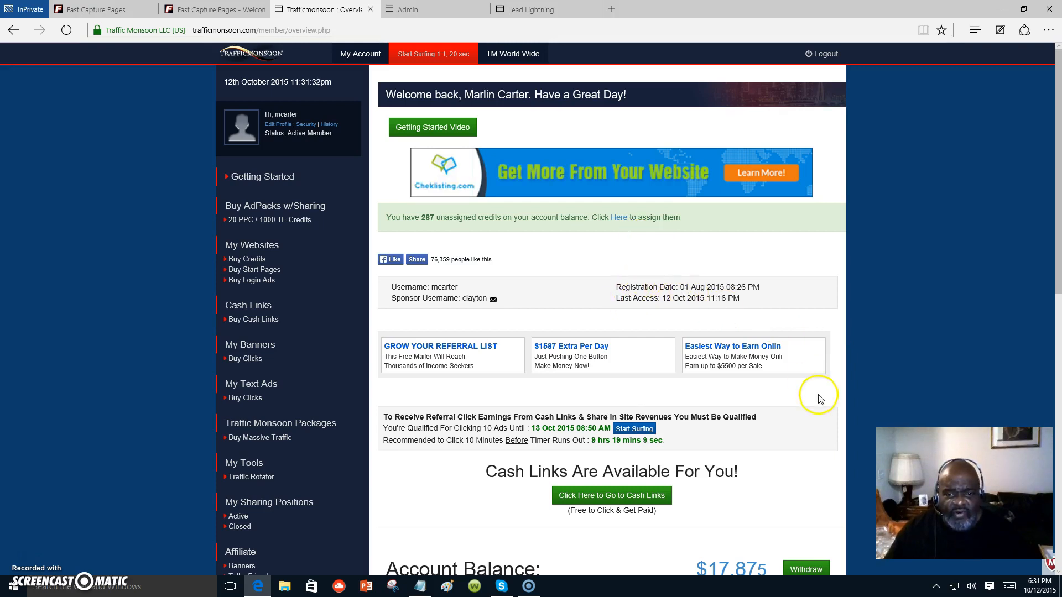
mouse_move(810, 402)
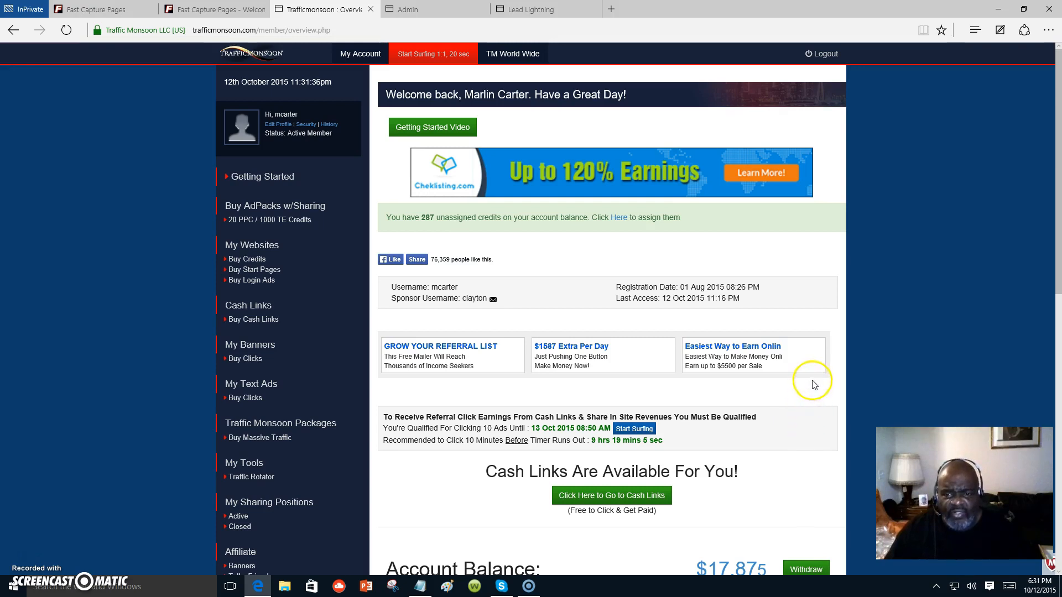
mouse_move(813, 399)
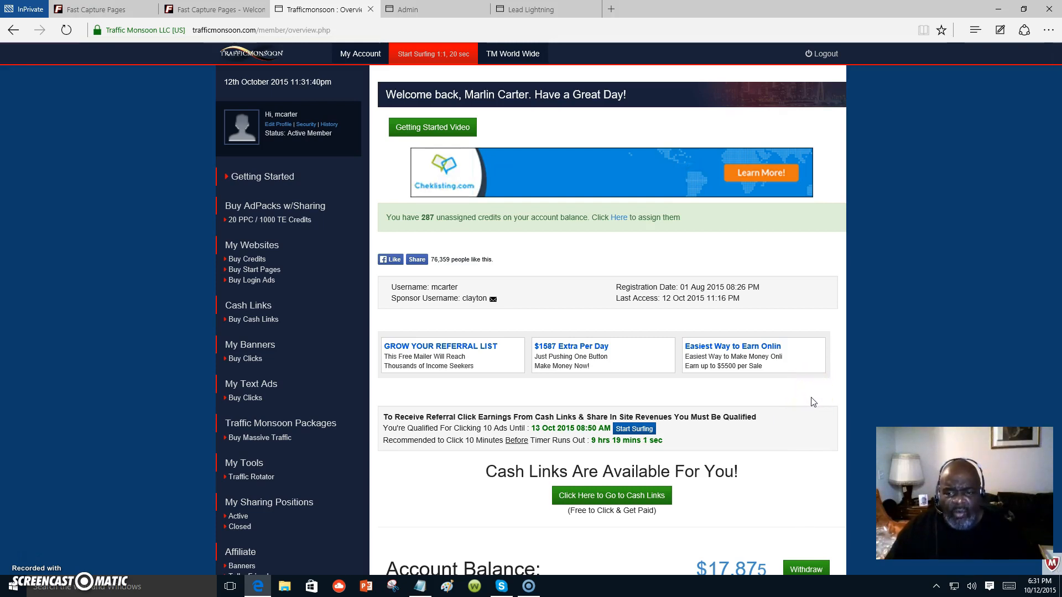
mouse_move(801, 427)
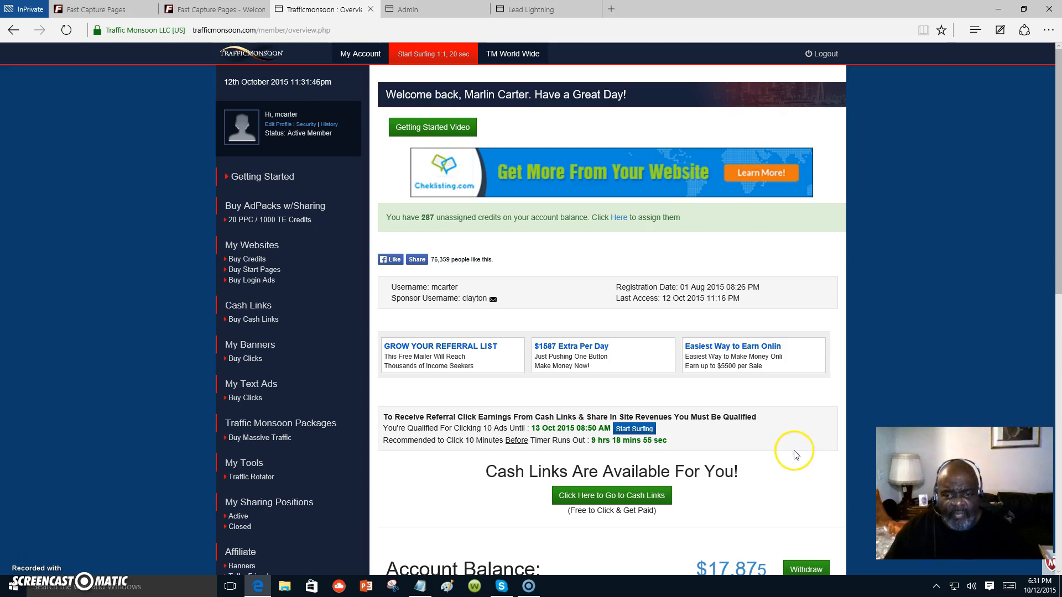
mouse_move(800, 449)
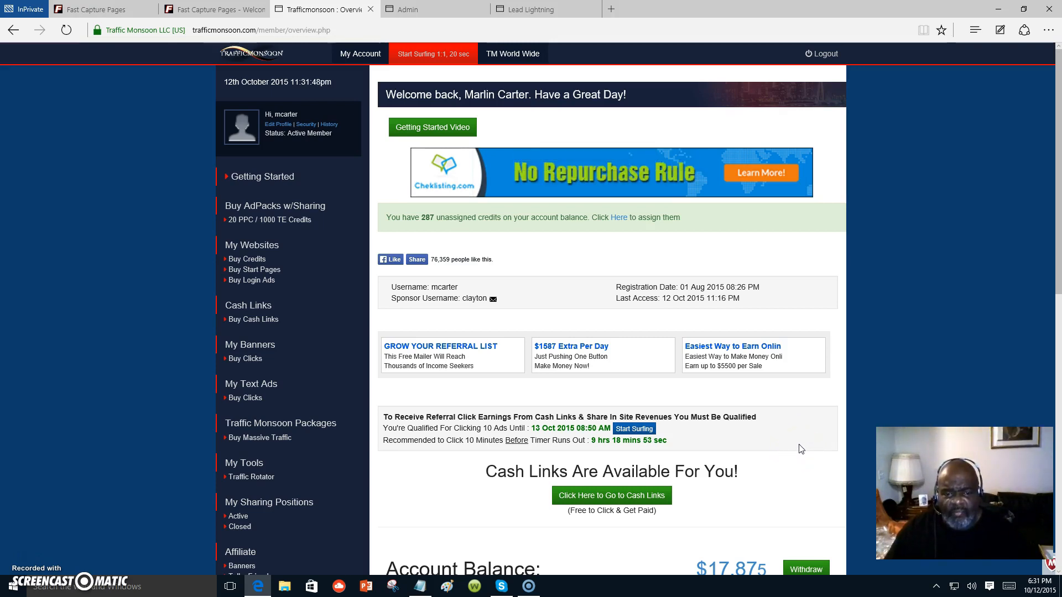
mouse_move(667, 202)
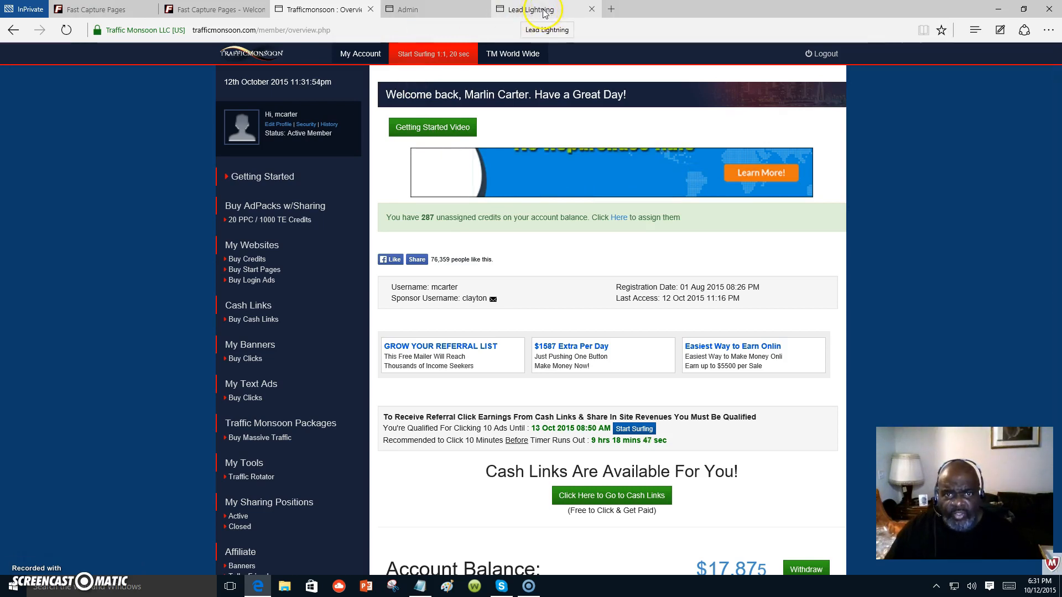
Switch to the Lead Lightning sales page with its intro video and feature list.
left_click(535, 9)
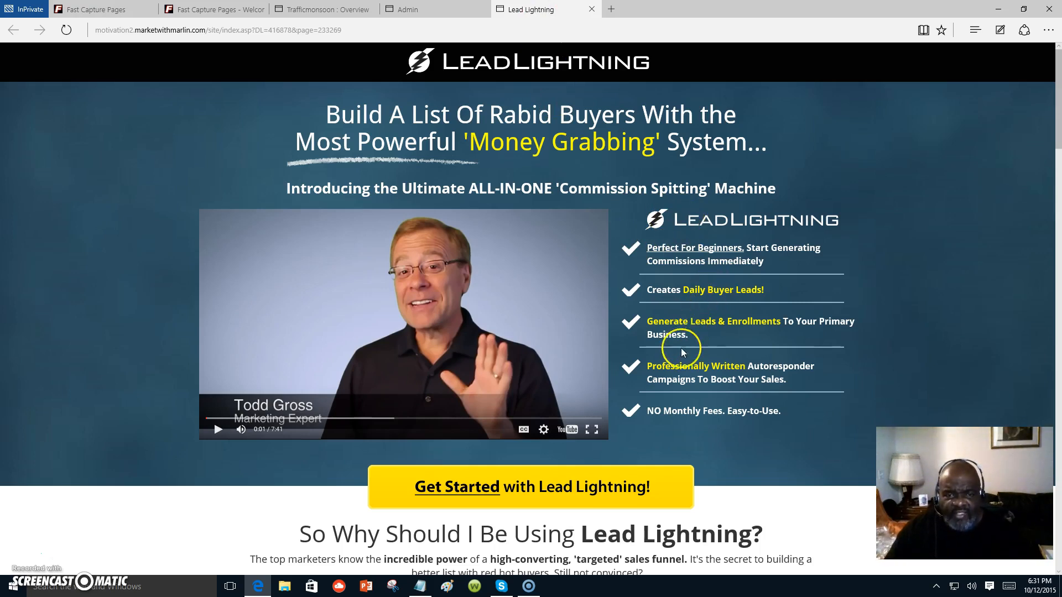
mouse_move(743, 370)
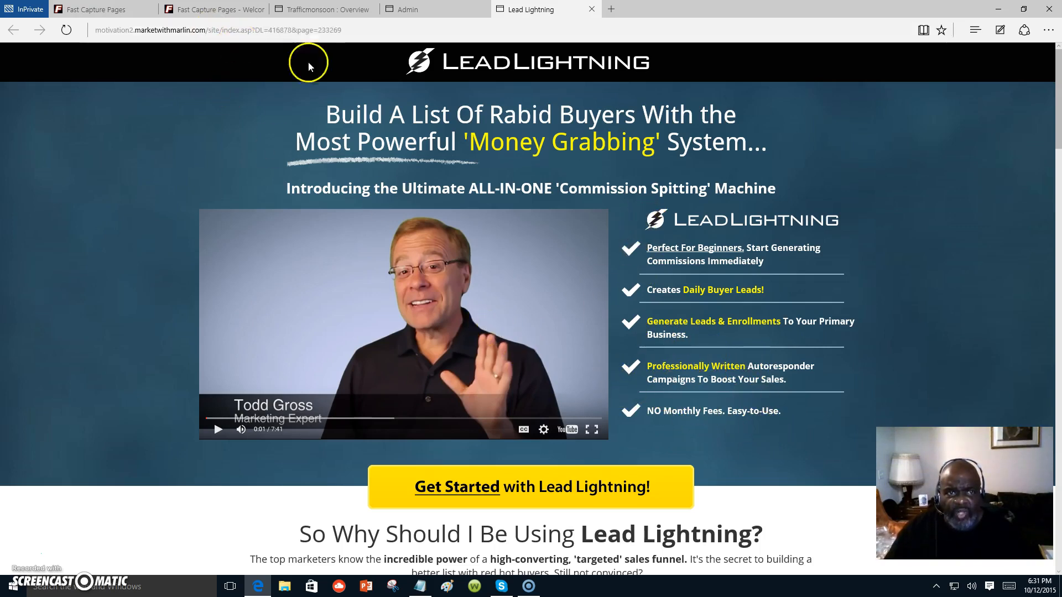
mouse_move(954, 324)
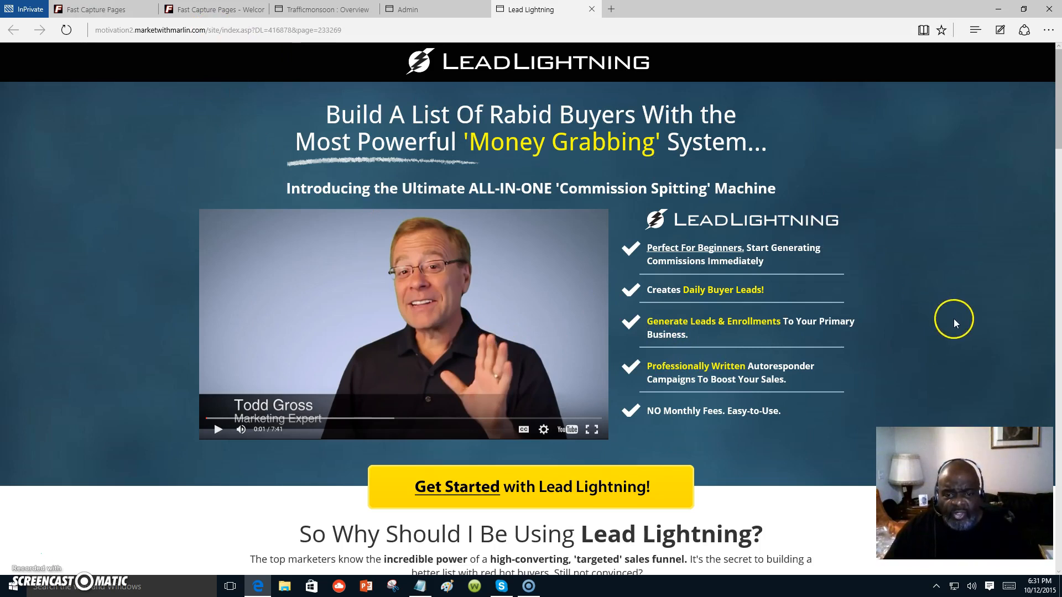
mouse_move(939, 340)
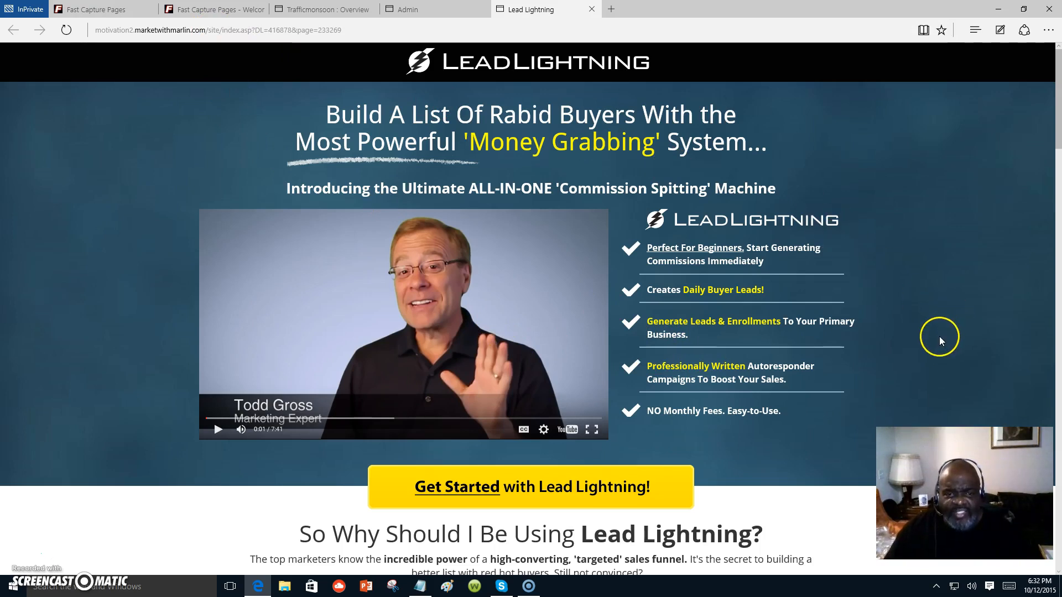
mouse_move(881, 330)
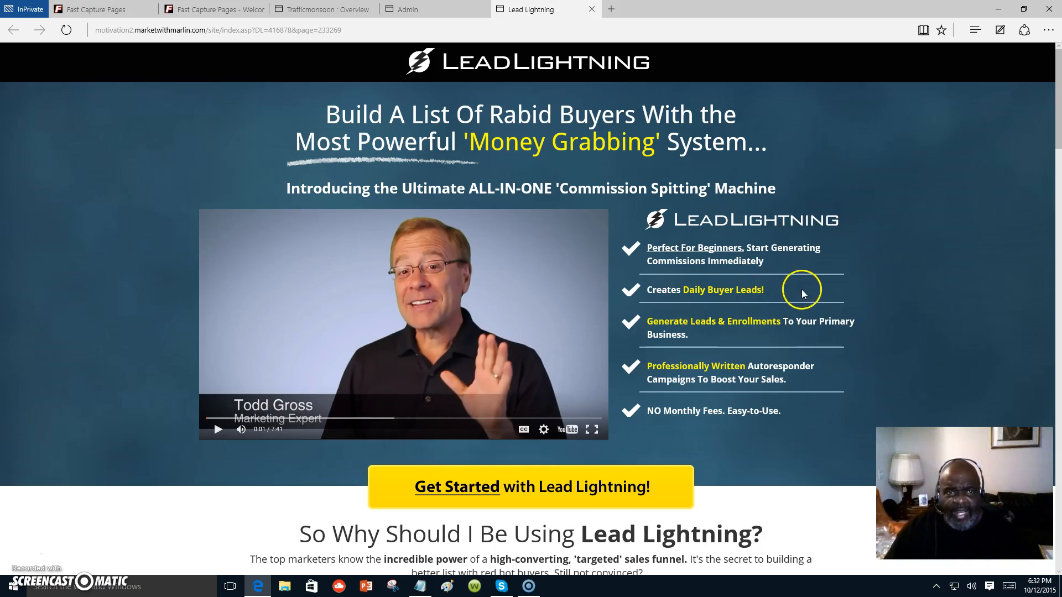
Return to the TrafficMonsoon overview showing 287 unassigned credits and the qualification timer.
left_click(319, 9)
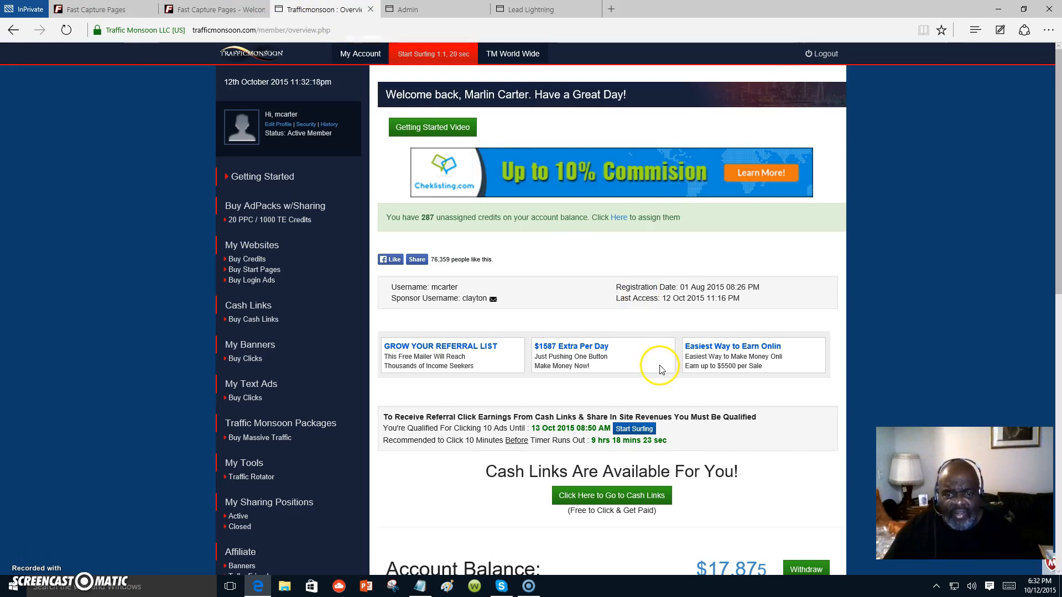
mouse_move(620, 261)
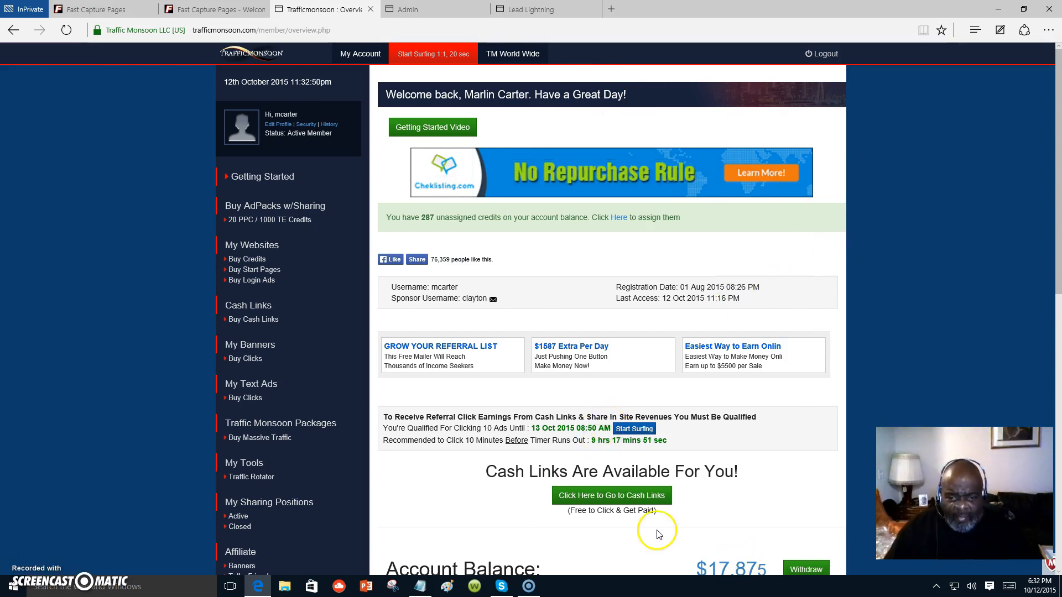
Go to the Cash Links list and claim one of the $0.001 links.
left_click(611, 496)
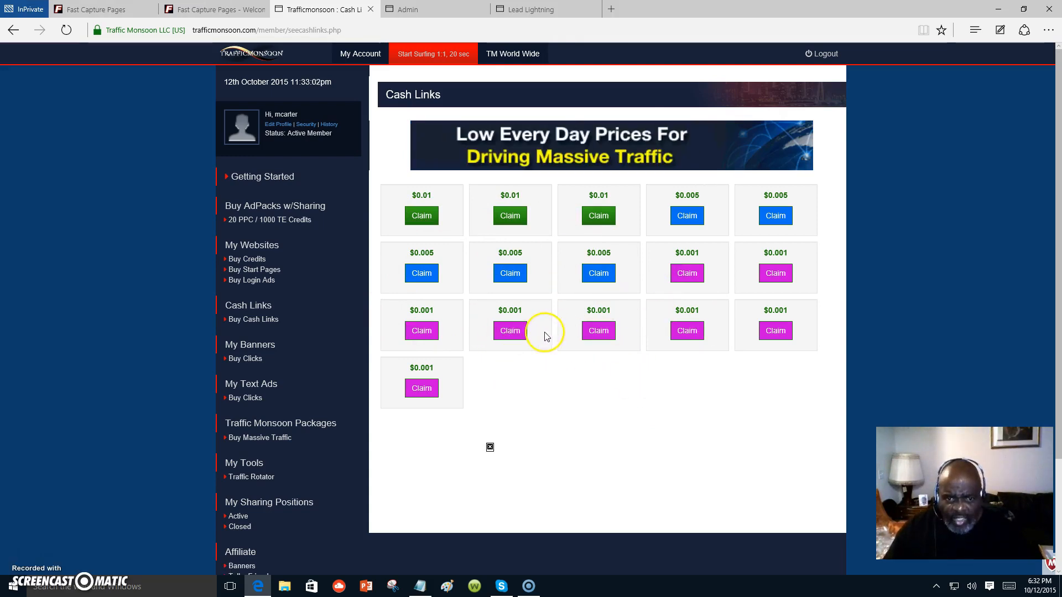
left_click(508, 331)
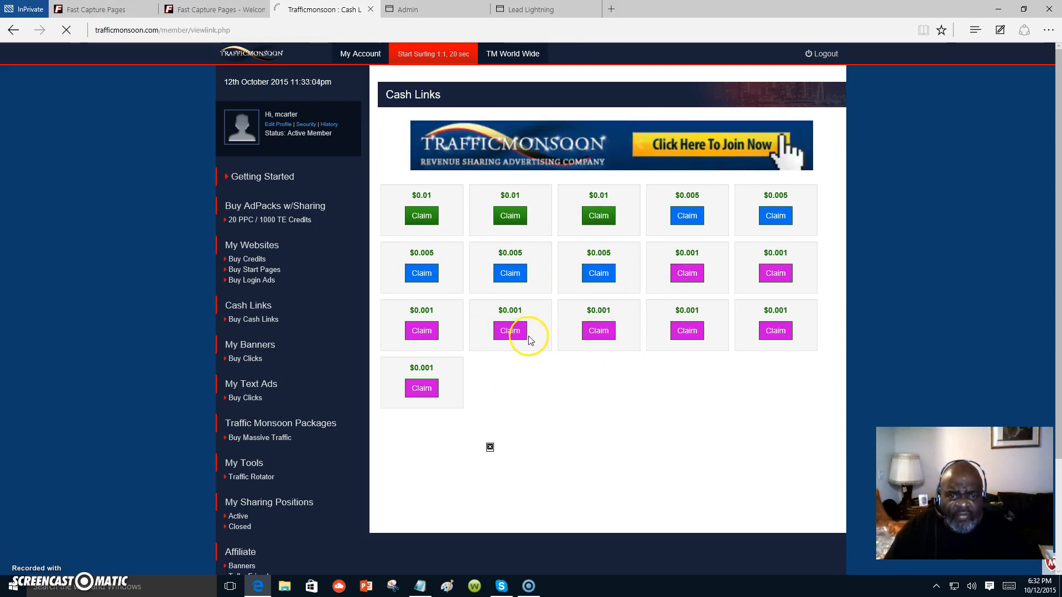
View the cash-link ad, enter verification number 3243 and get the click credited.
left_click(509, 331)
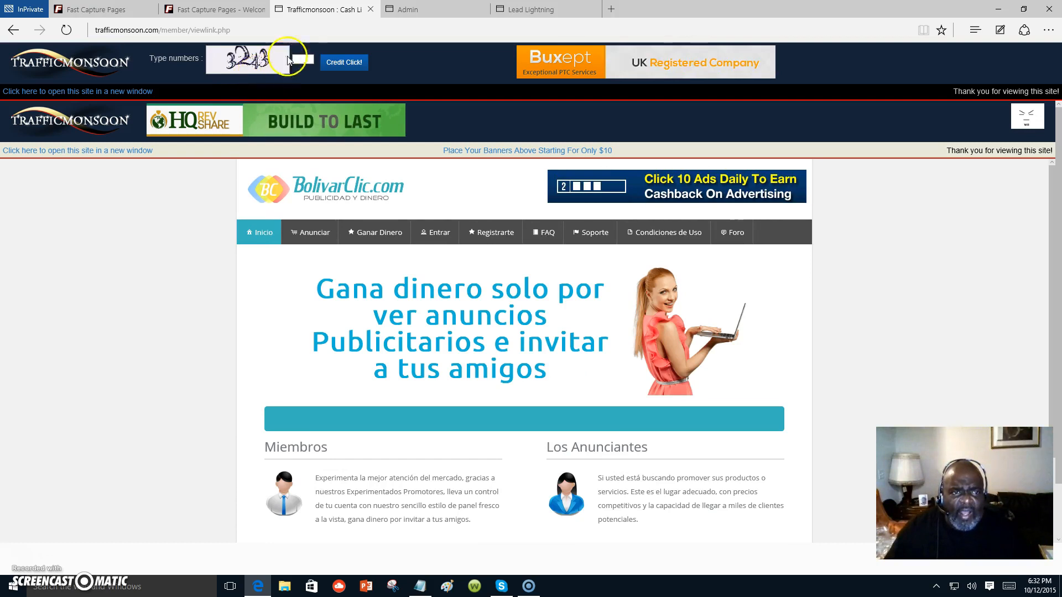
left_click(344, 62)
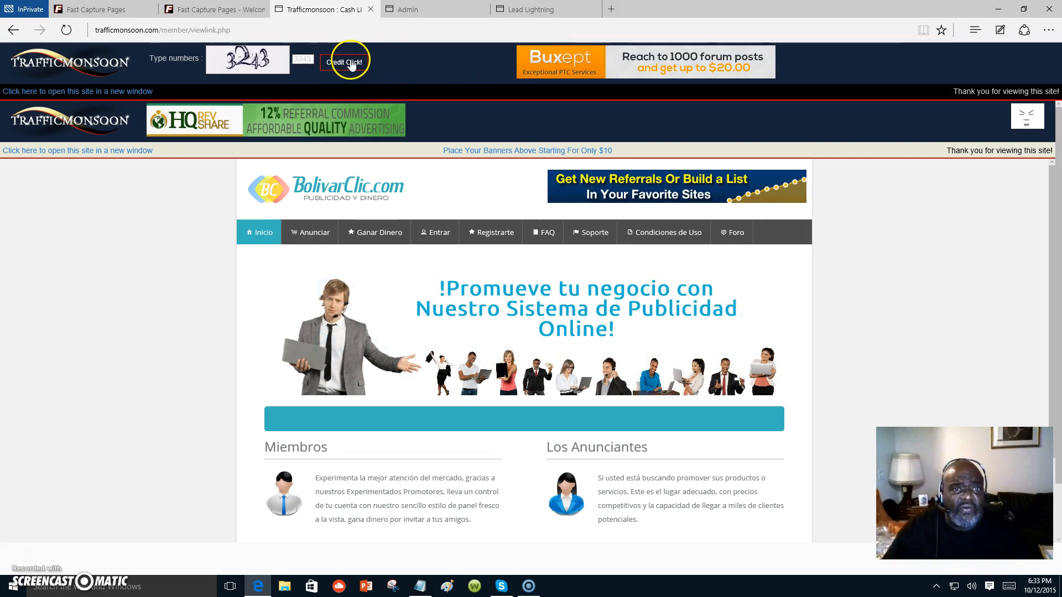
left_click(345, 63)
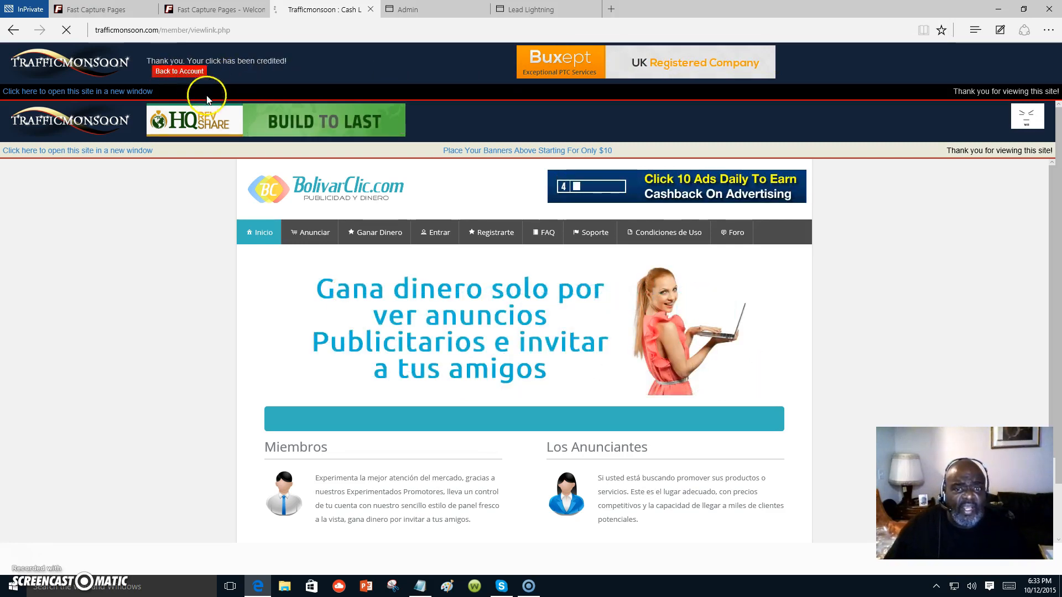
Go back to the Cash Links list, where fifteen claimable links now remain.
left_click(179, 71)
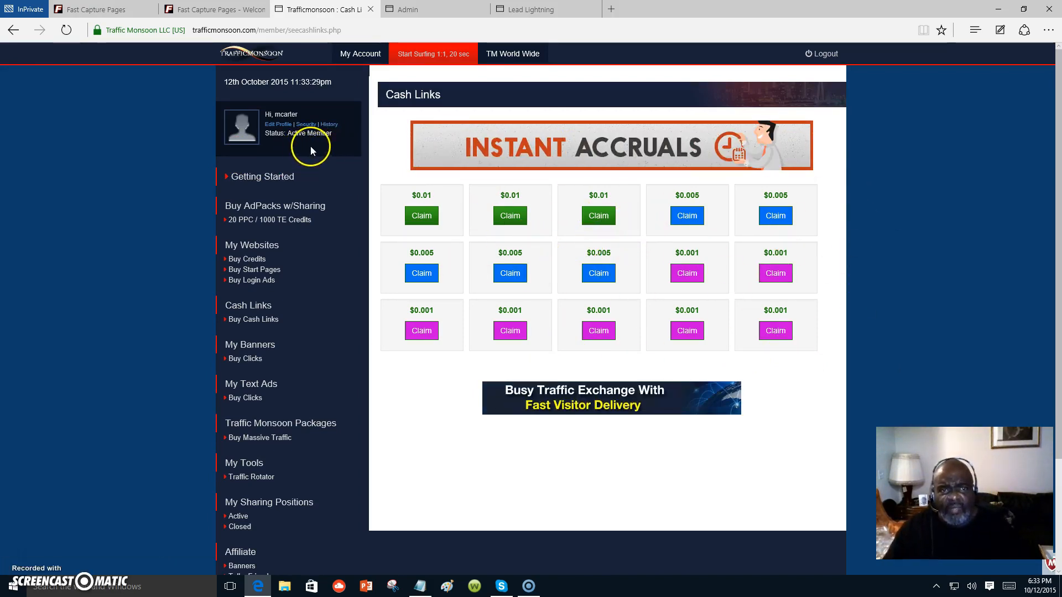
mouse_move(277, 197)
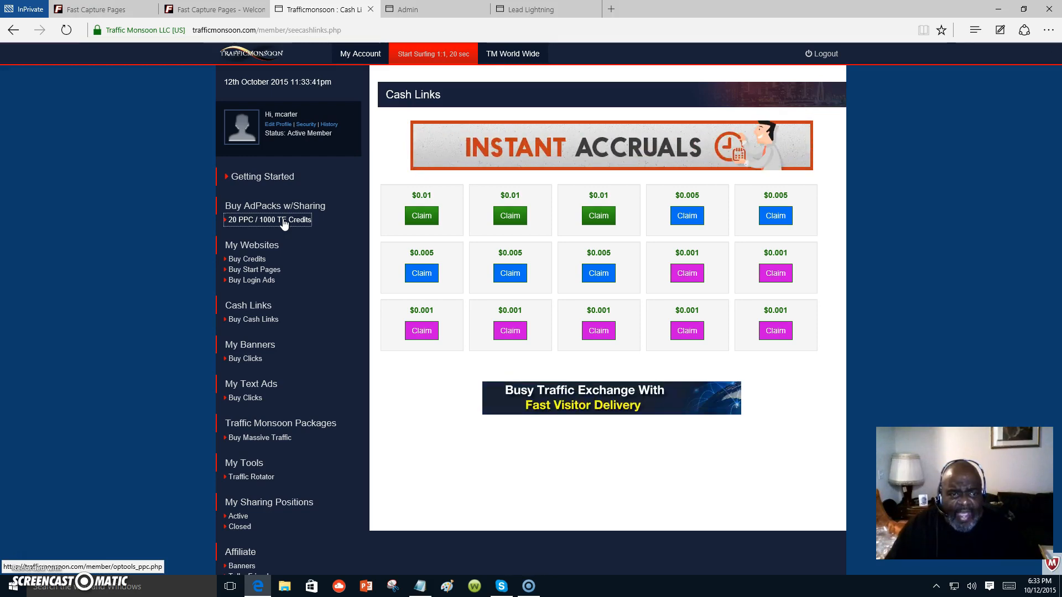
Open the Buy PPC Service page and review the account's active 468x60 banner ads and click stats.
left_click(267, 219)
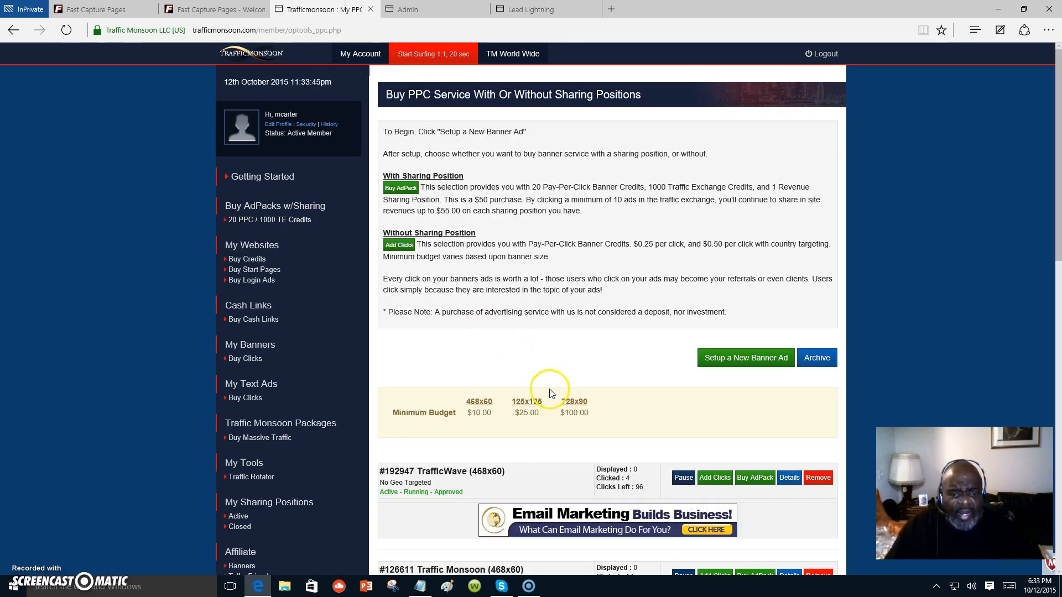
mouse_move(359, 54)
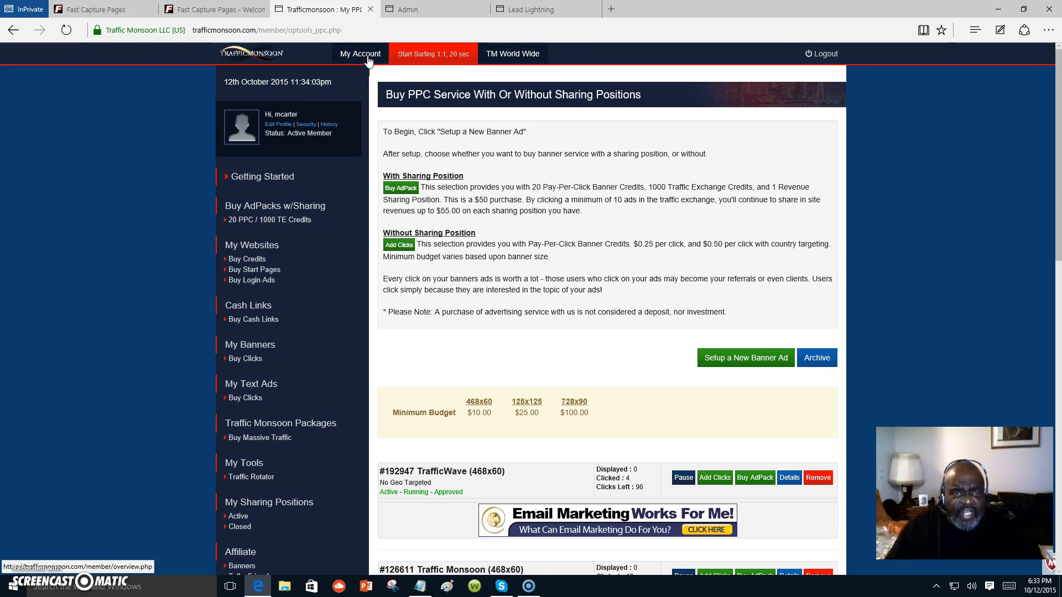
mouse_move(890, 148)
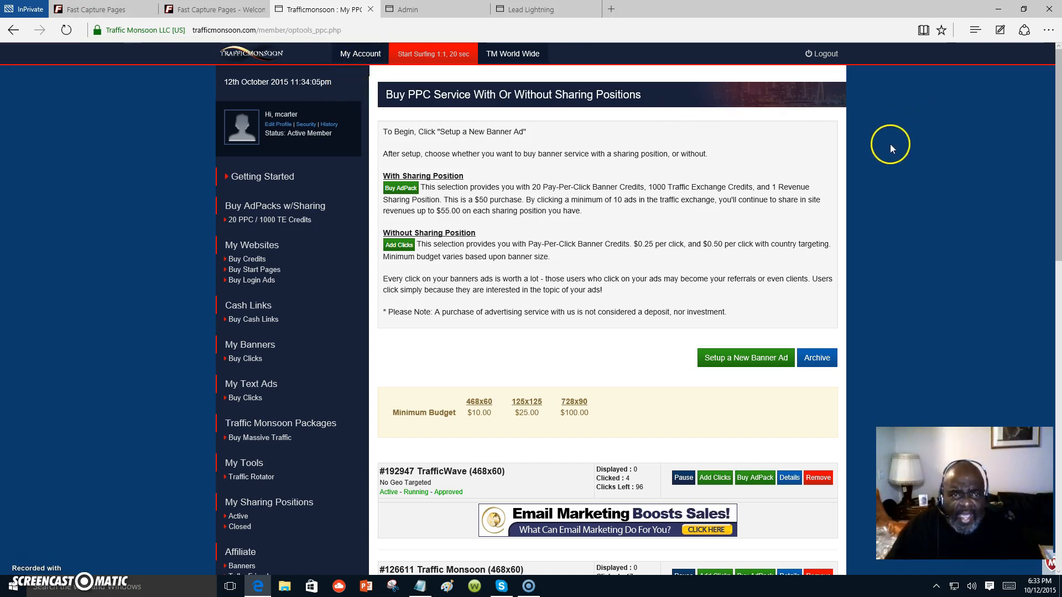
mouse_move(1000, 247)
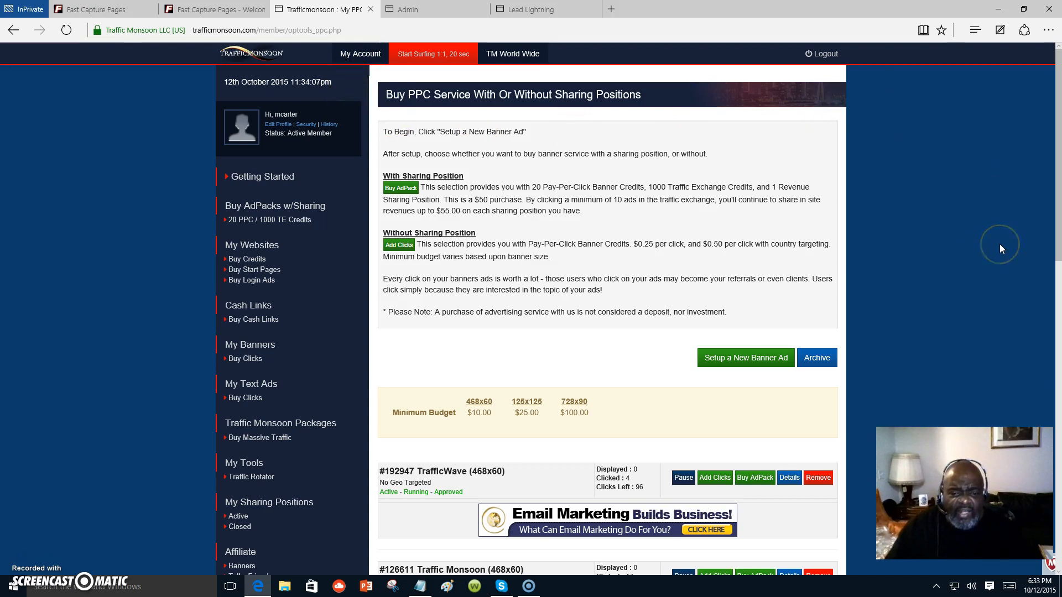
scroll("down", 3)
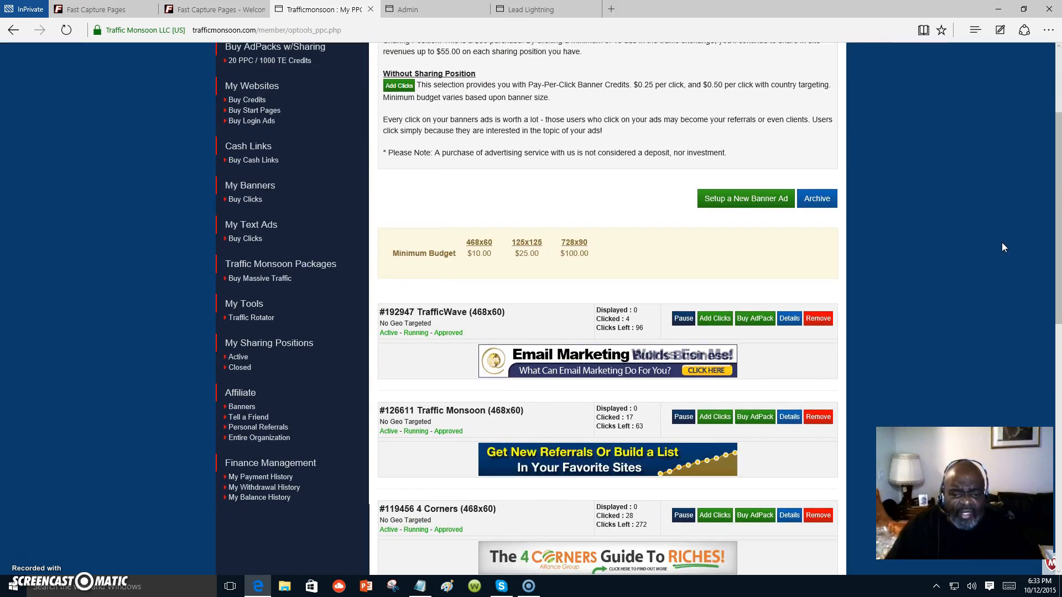
scroll("up", 3)
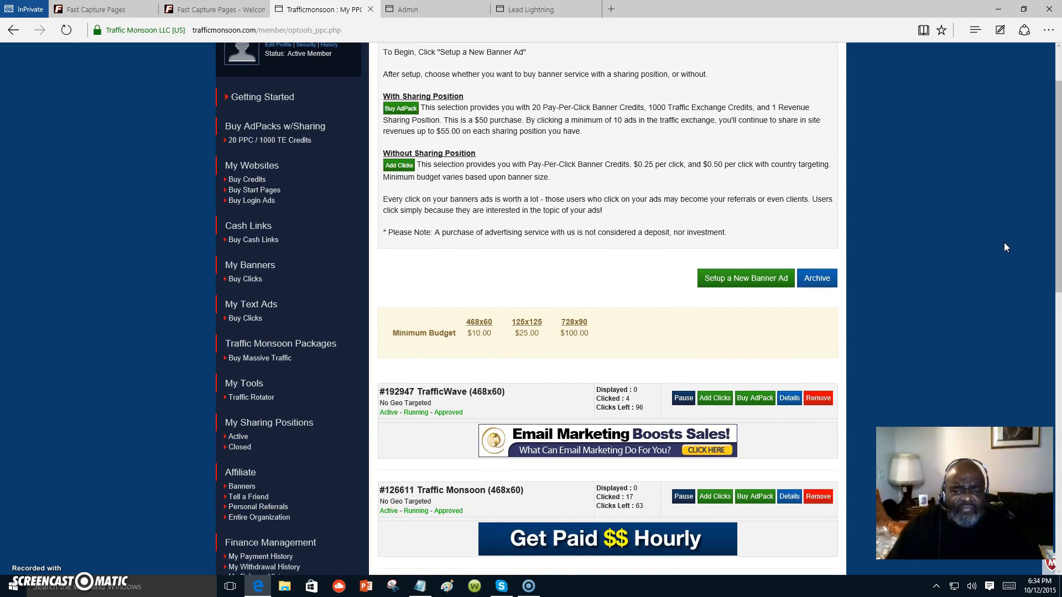
mouse_move(1002, 252)
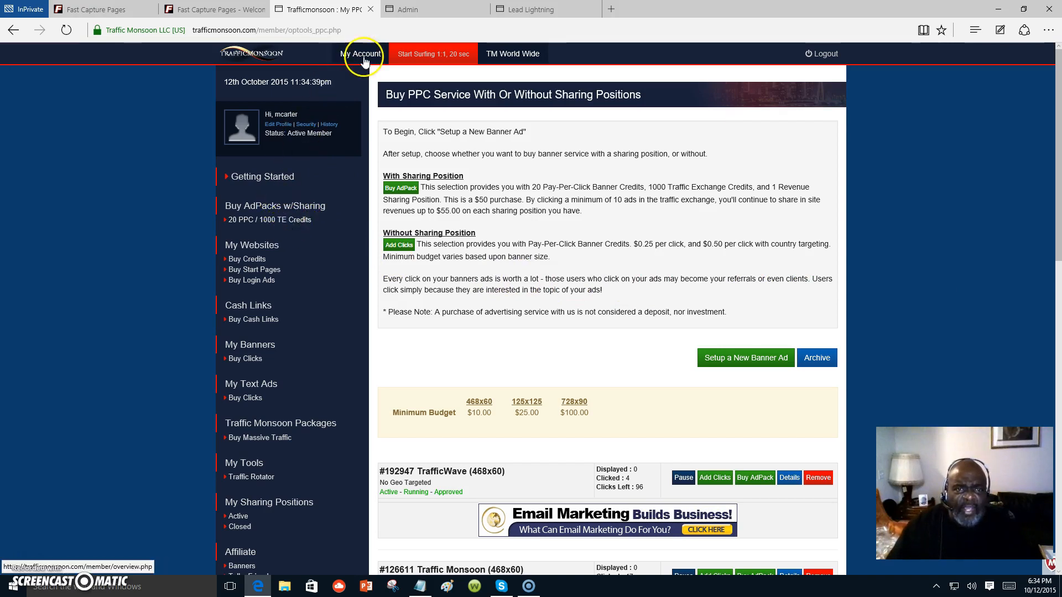
Return to My Account overview and check the $17.876 account balance.
left_click(361, 53)
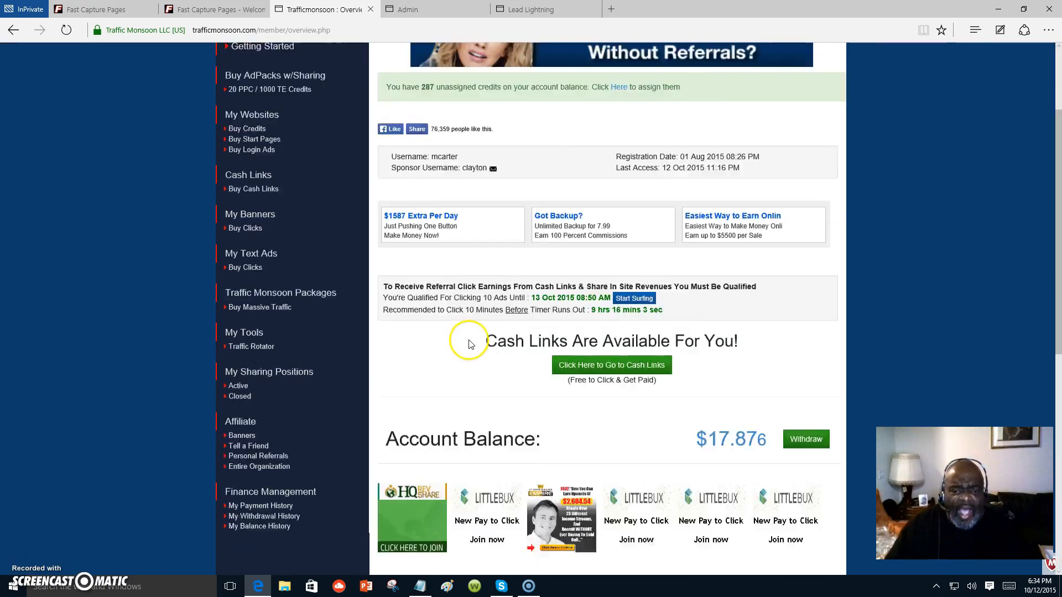
scroll("down", 3)
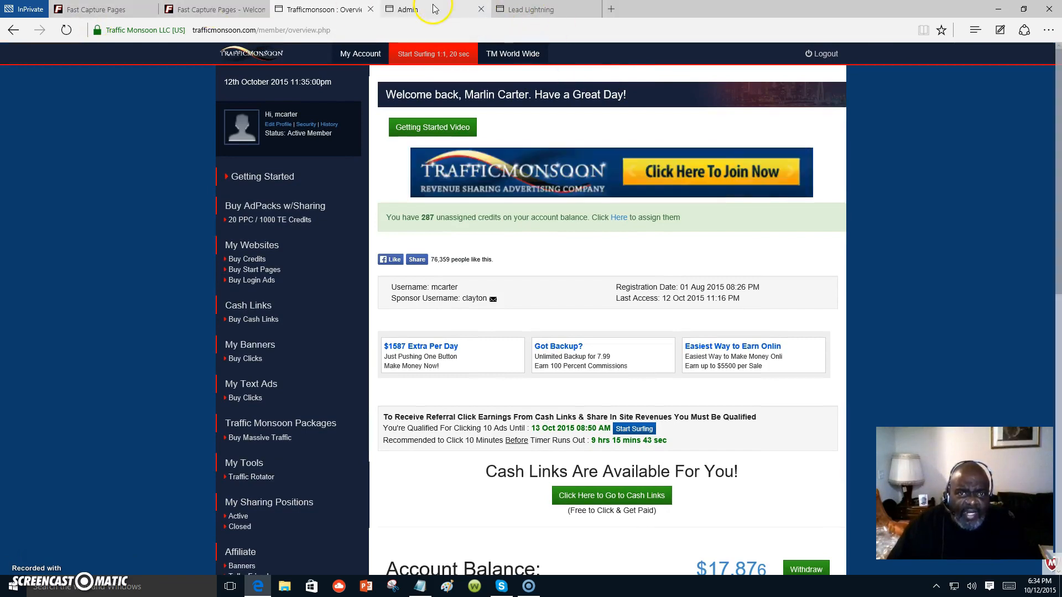
Look over Power Lead System's Manage Web Pages domain list, then switch to the Lead Lightning sales page.
left_click(400, 9)
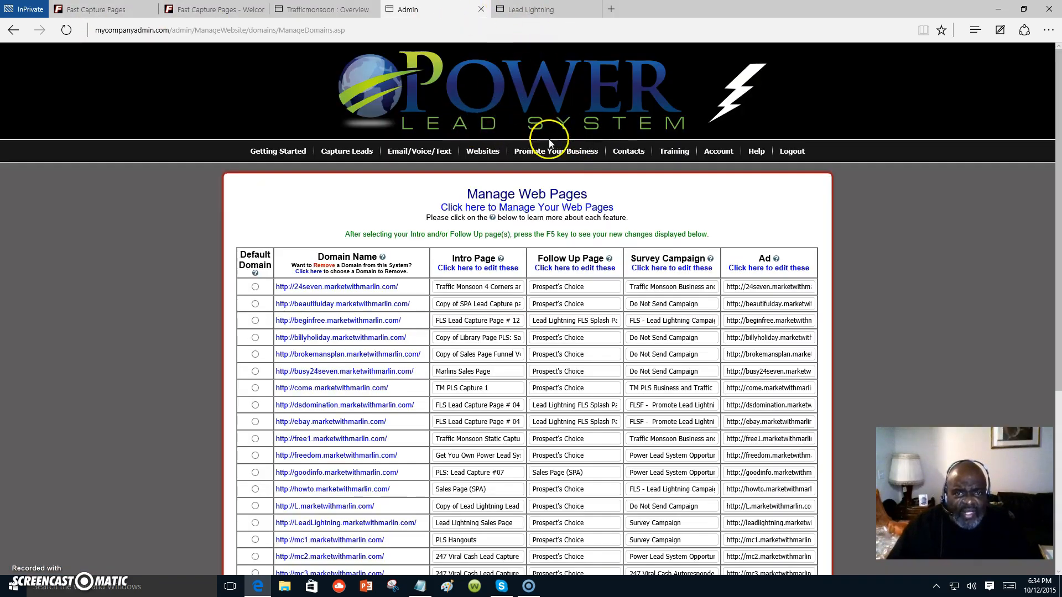
mouse_move(616, 140)
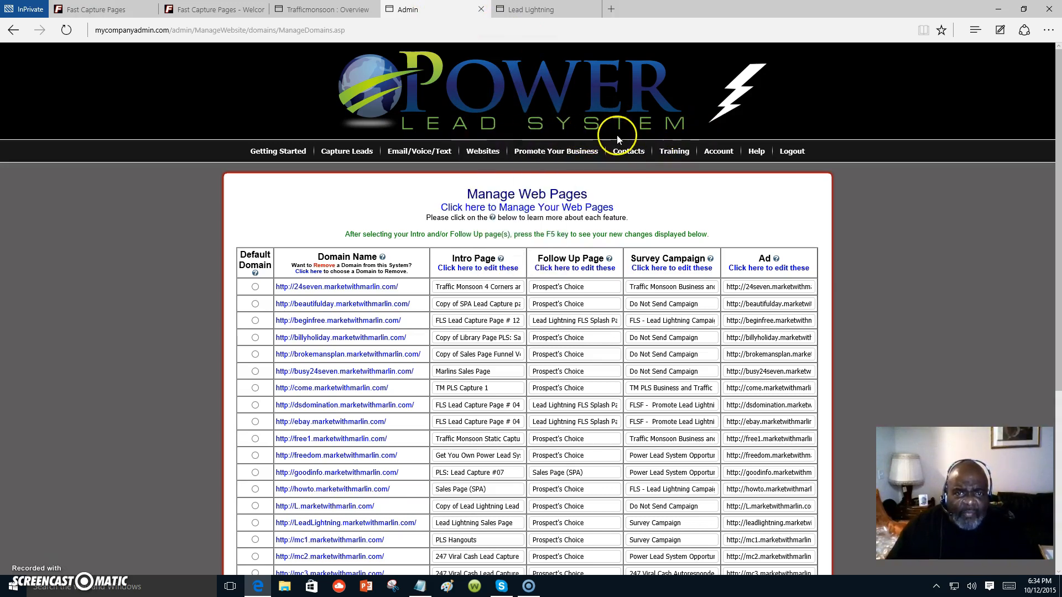
left_click(556, 151)
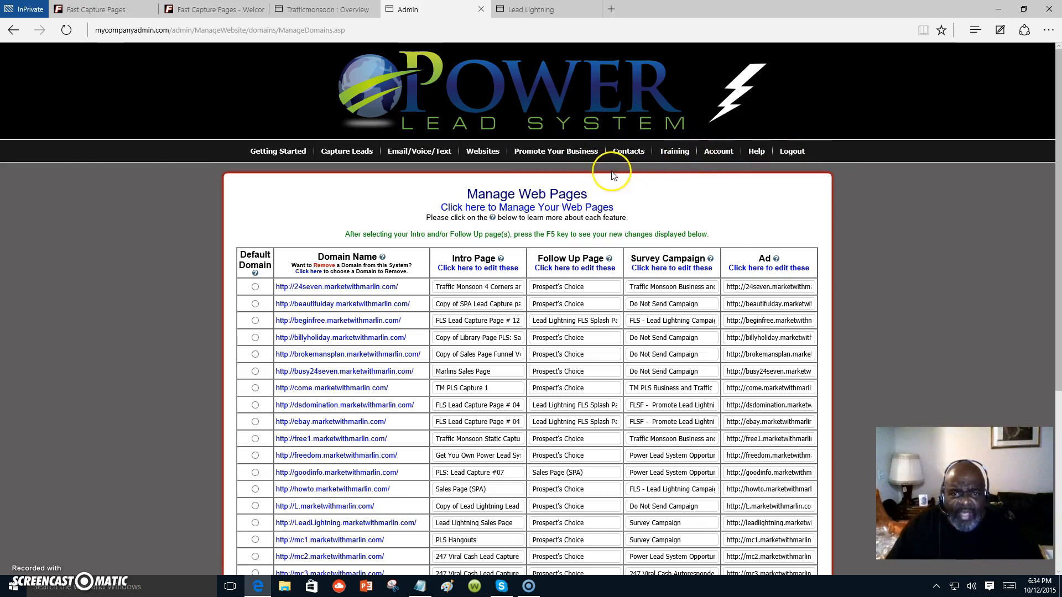
left_click(555, 150)
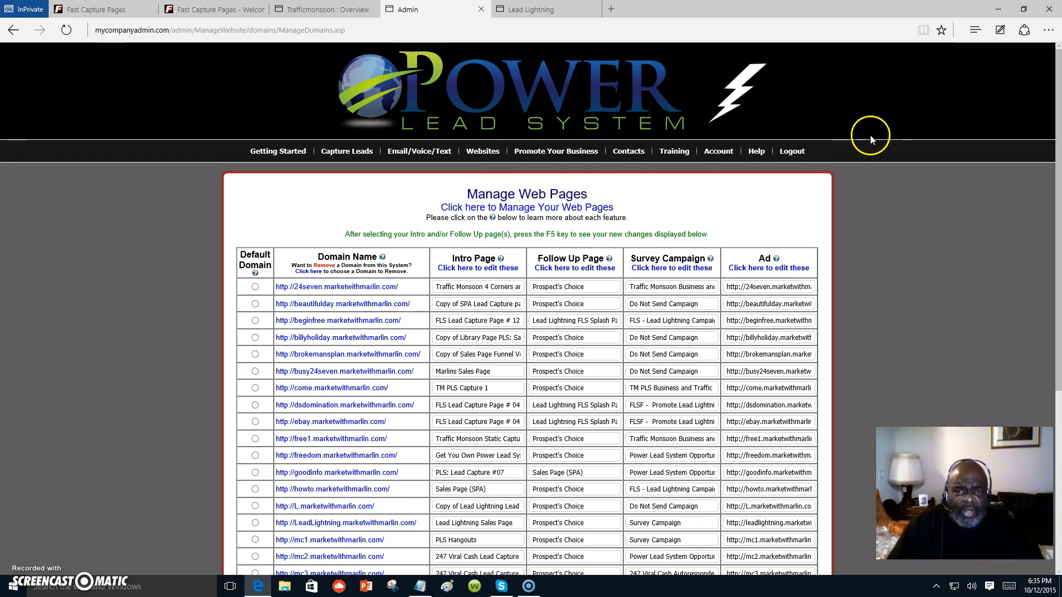
left_click(628, 152)
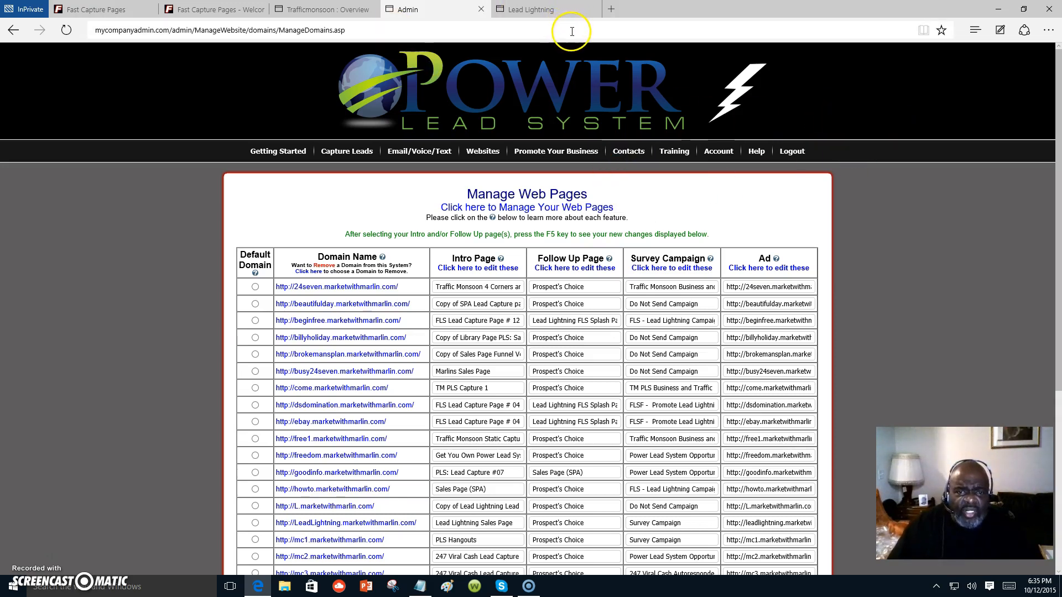
left_click(555, 152)
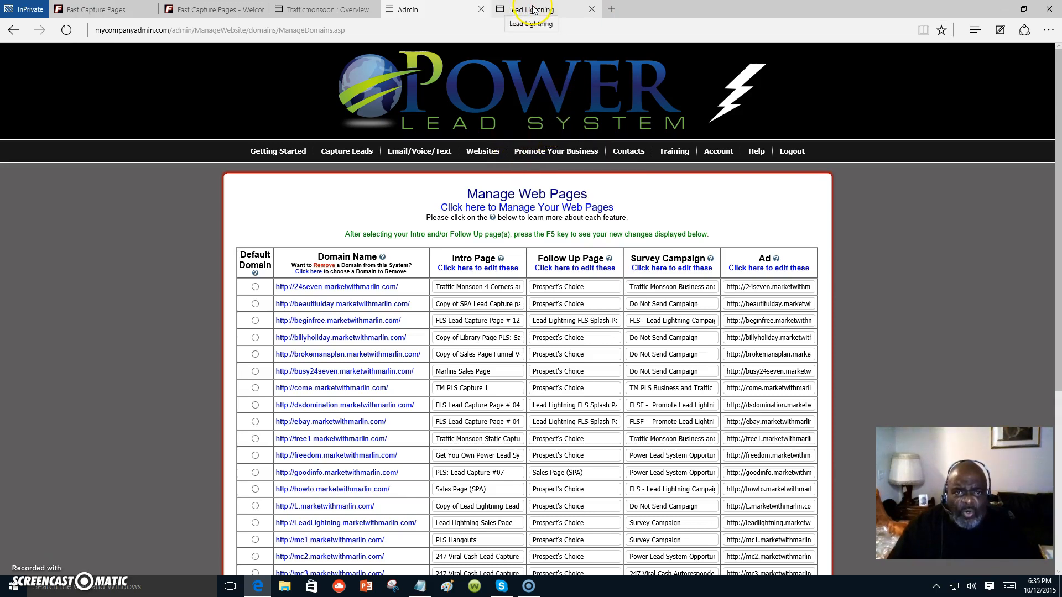
left_click(530, 9)
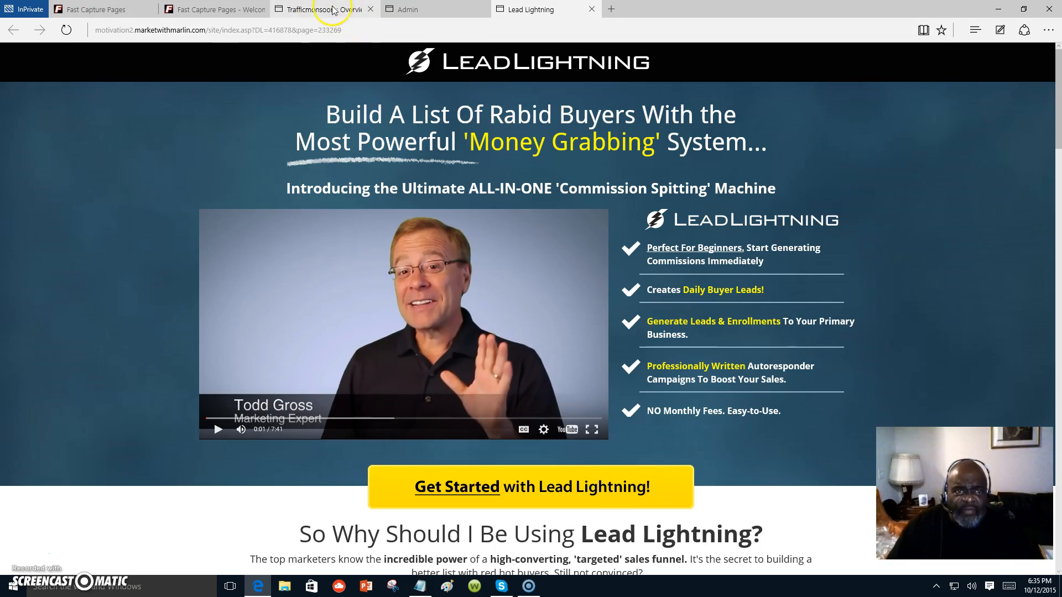
mouse_move(346, 22)
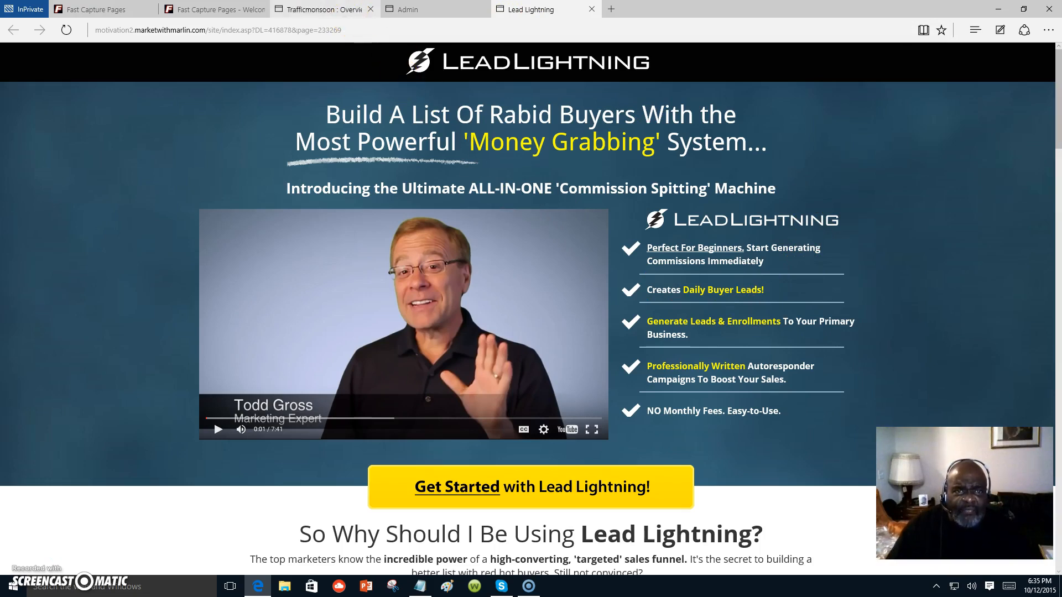
Review the overview stats: 52 sharing positions, $1972.99 from sharing, $2108.77 total earned.
left_click(318, 9)
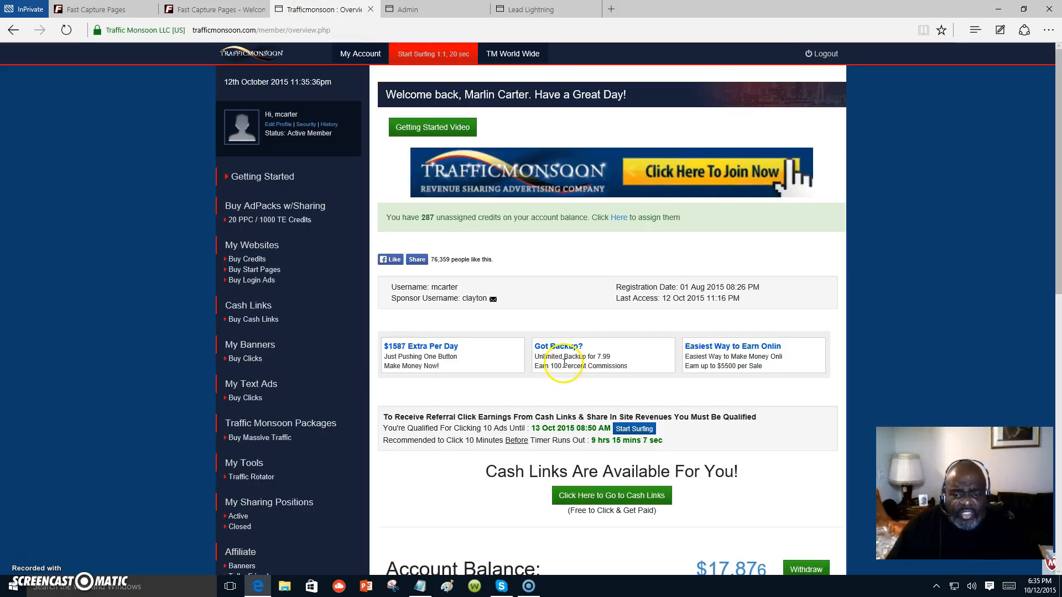
scroll("down", 3)
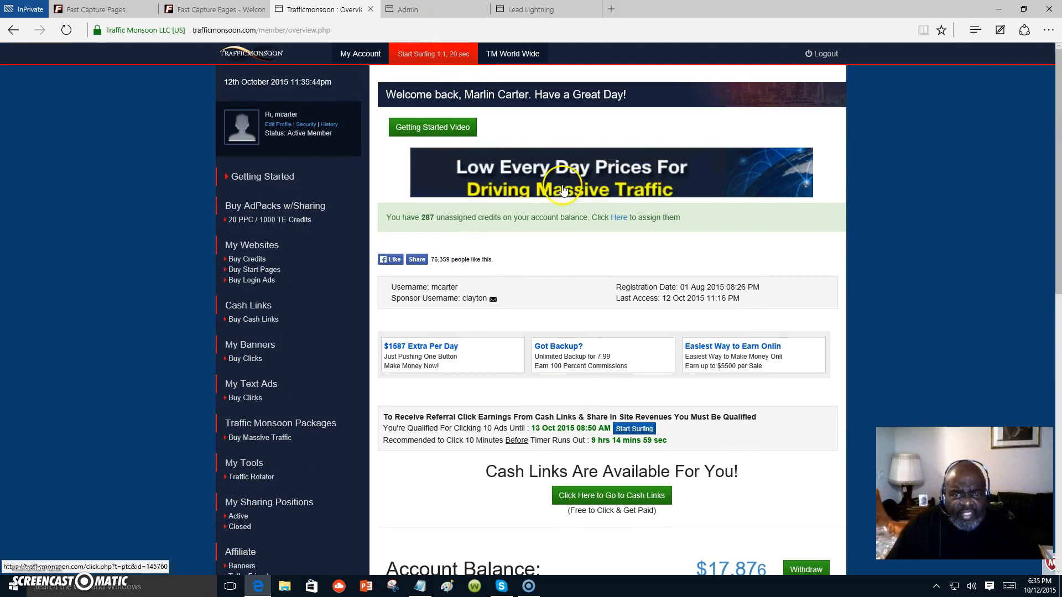
mouse_move(663, 284)
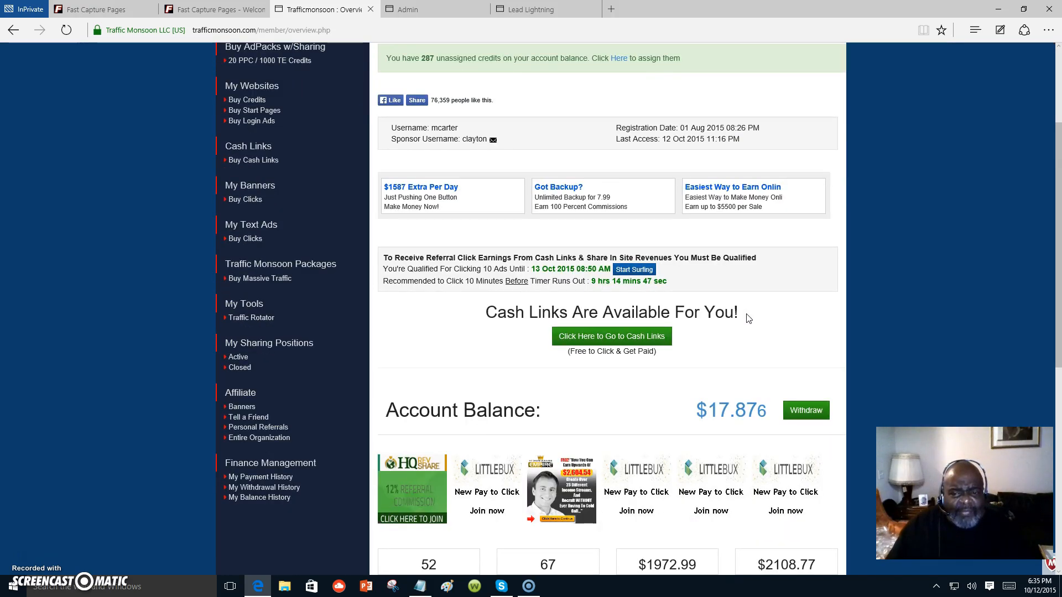
scroll("up", 3)
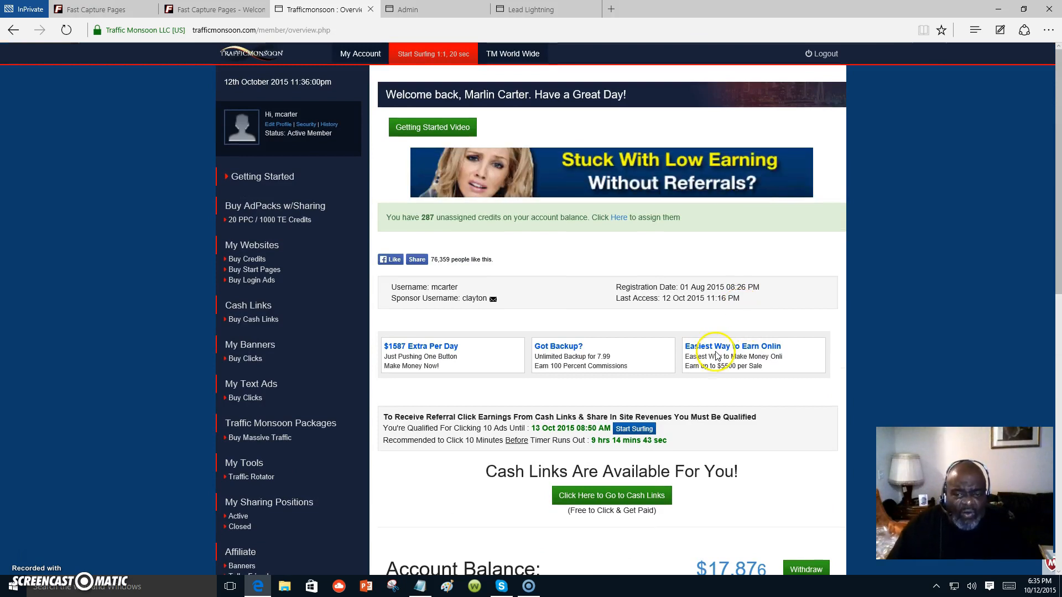
scroll("down", 3)
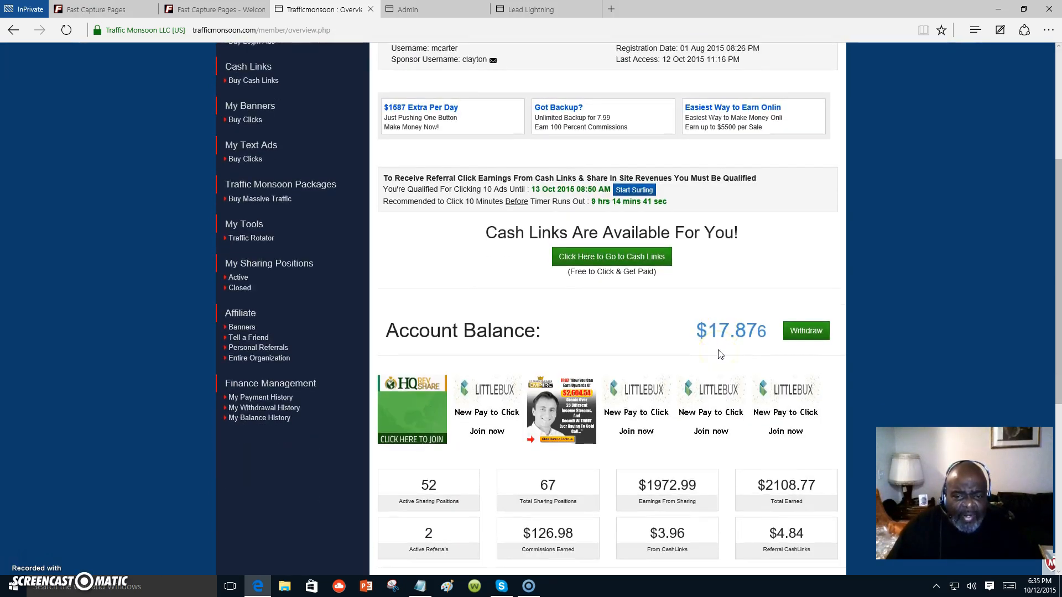
scroll("down", 3)
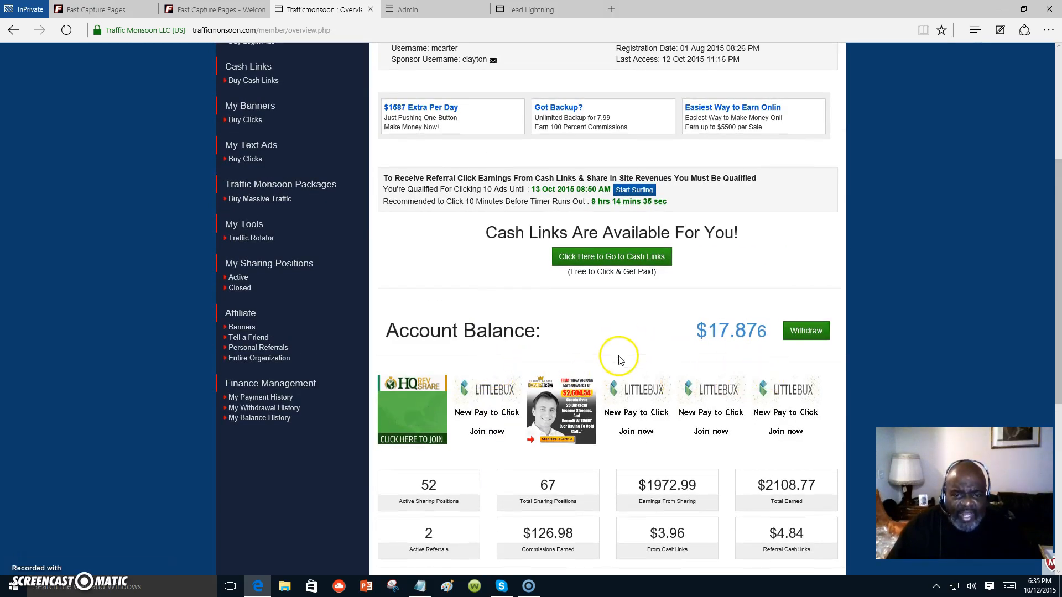
mouse_move(768, 516)
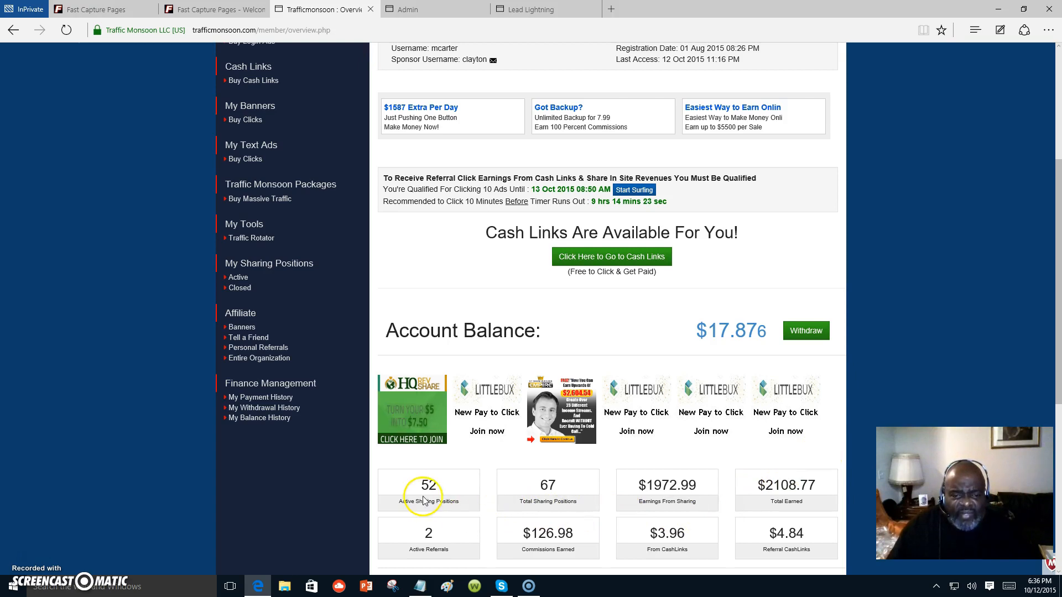
scroll("down", 3)
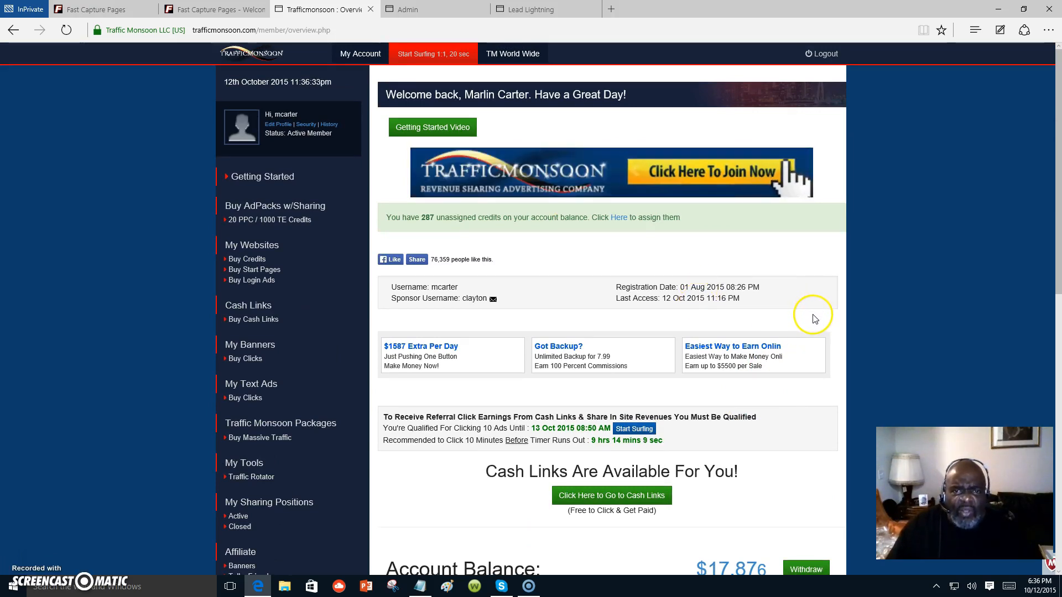
mouse_move(837, 323)
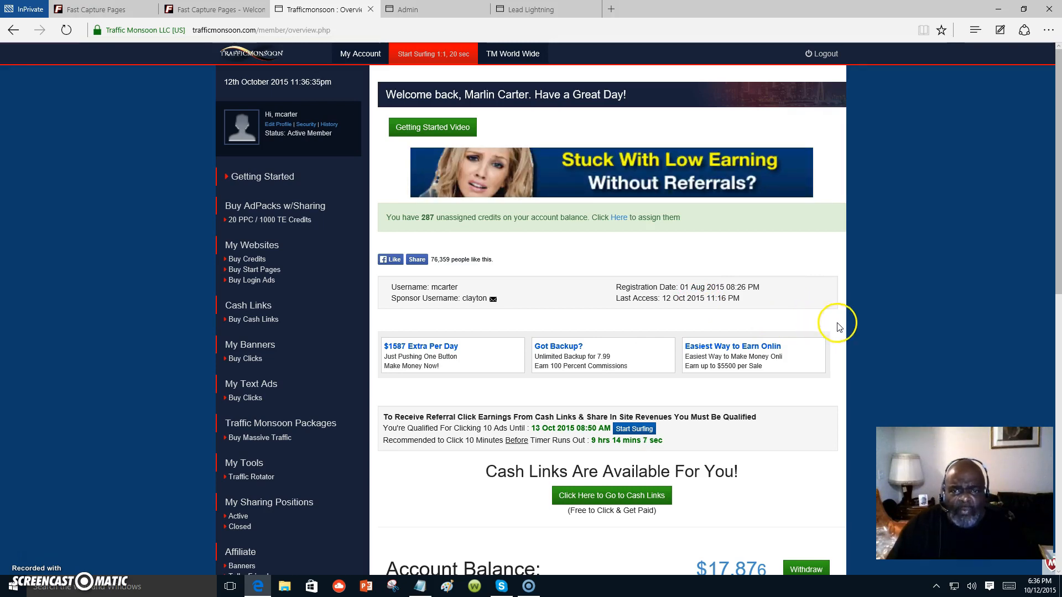
mouse_move(816, 313)
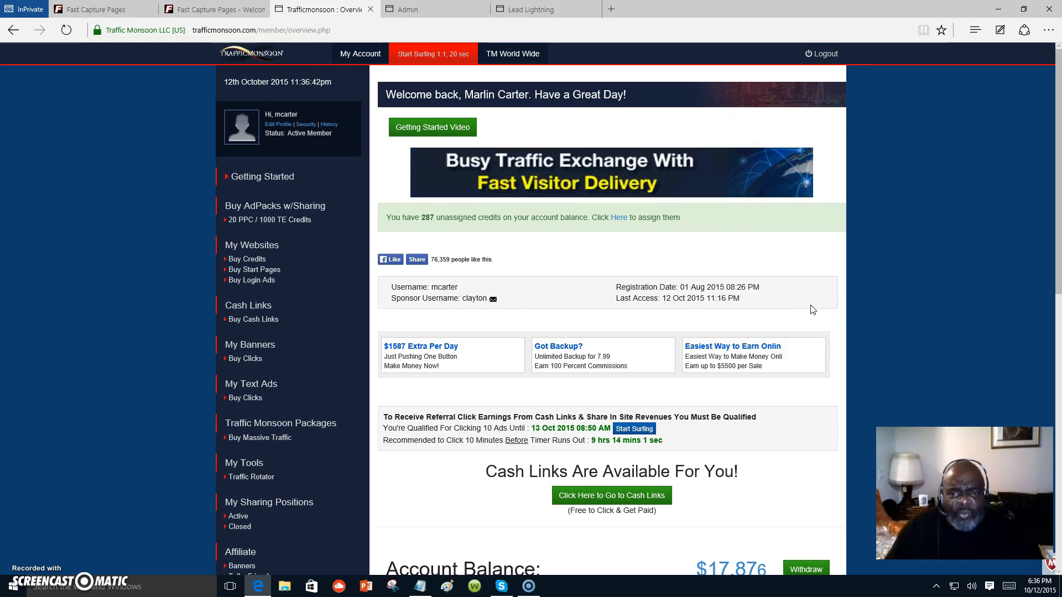
scroll("down", 3)
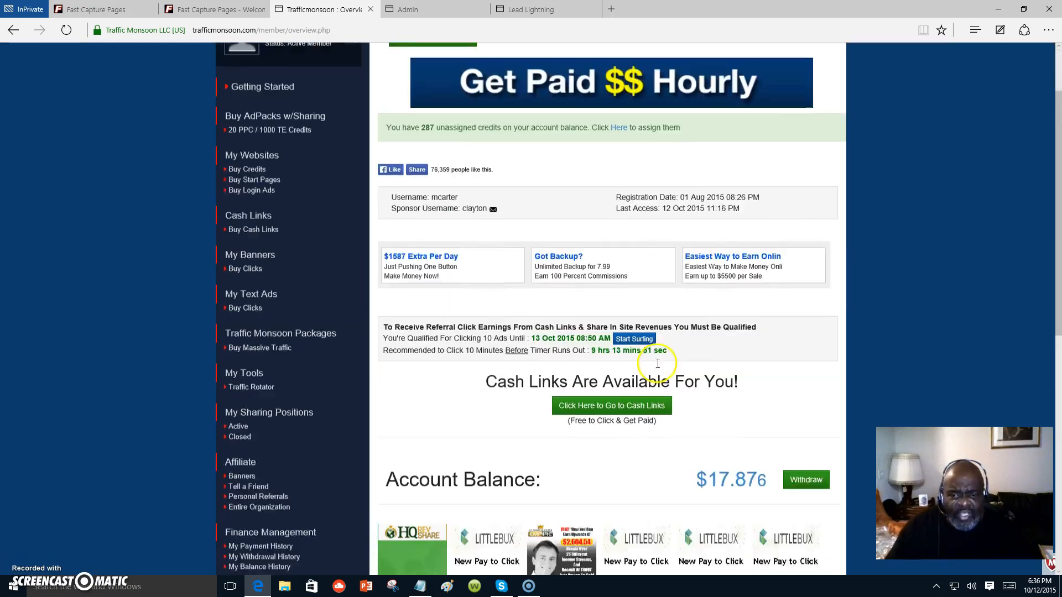
scroll("down", 3)
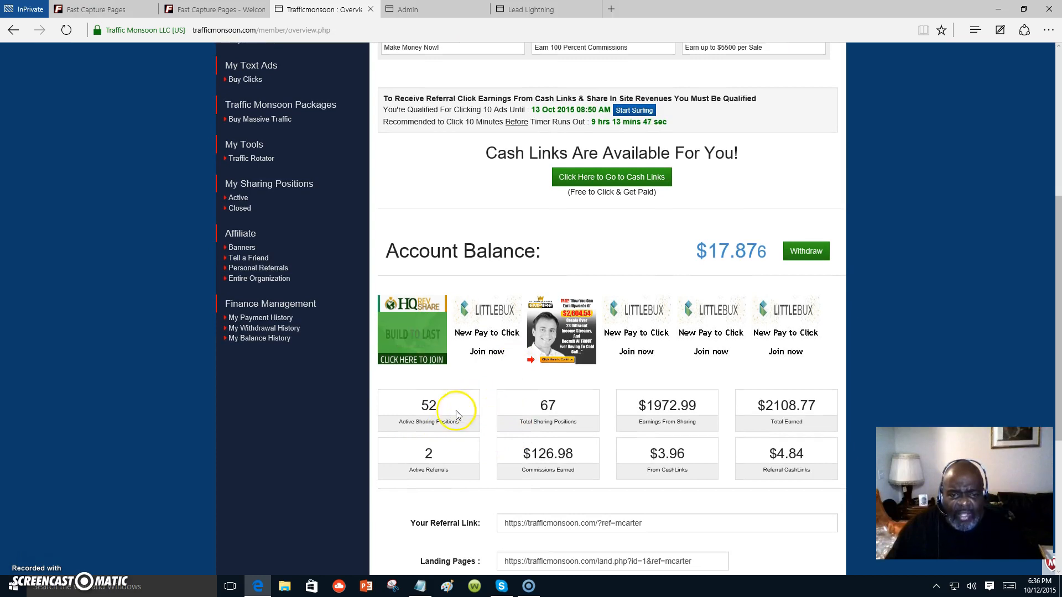
mouse_move(792, 282)
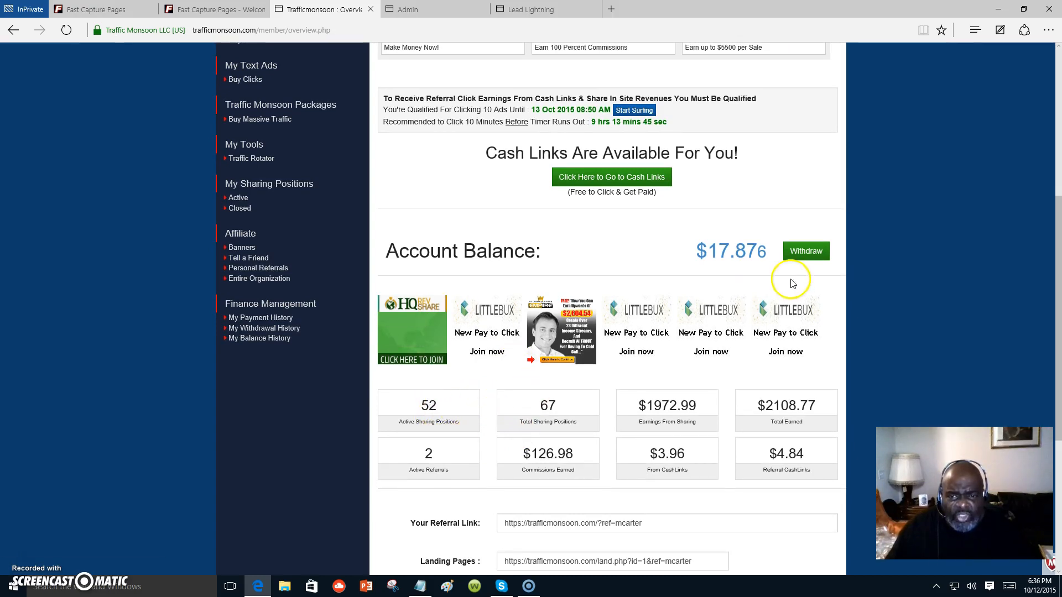
mouse_move(437, 405)
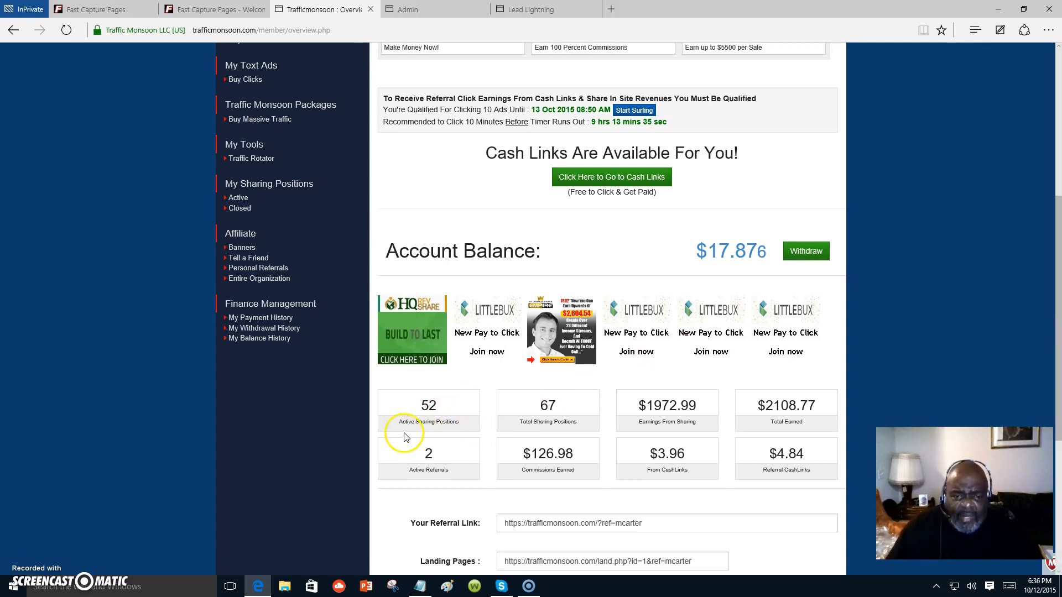
mouse_move(872, 332)
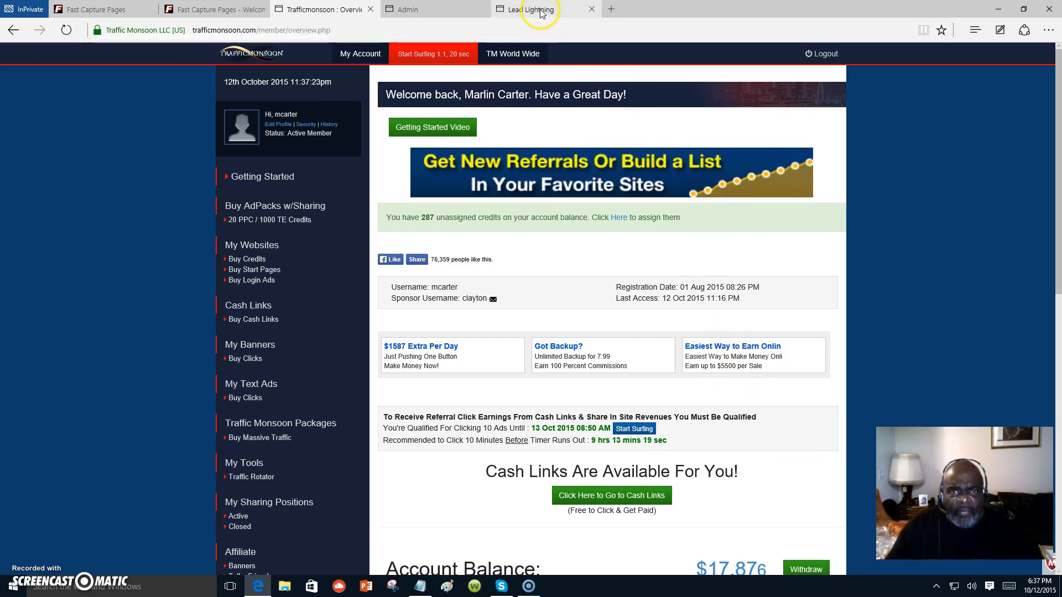
Scroll through the Lead Lightning sales page down to the Only $7 Buy Now offer.
left_click(539, 9)
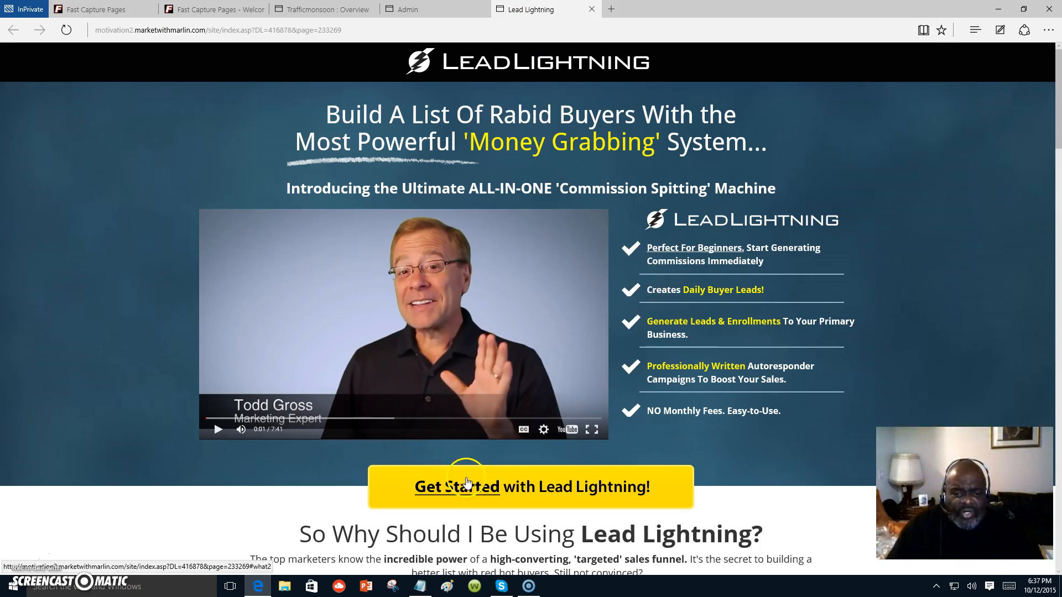
scroll("down", 3)
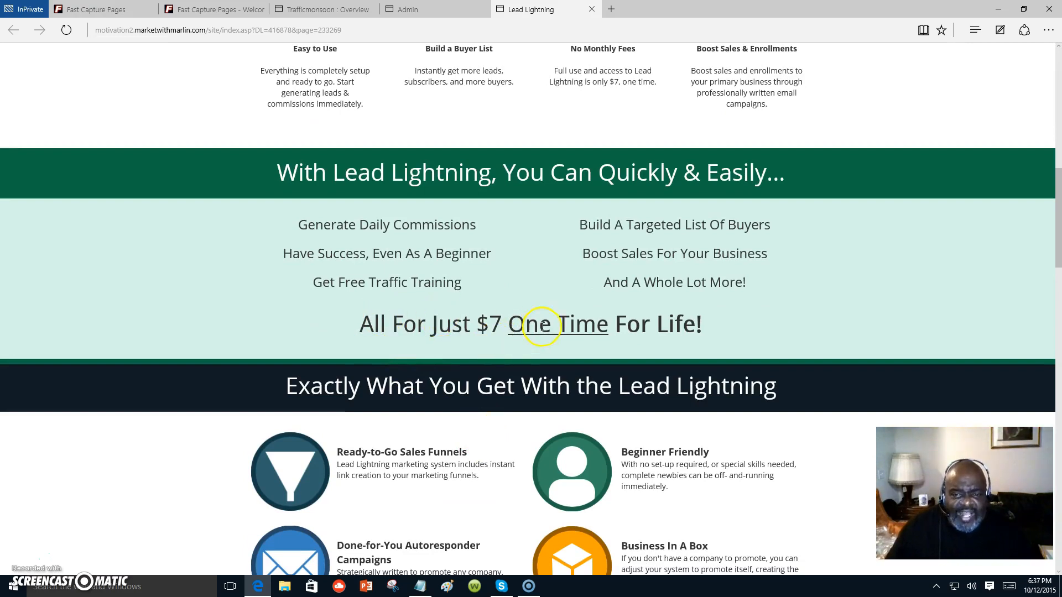
scroll("down", 3)
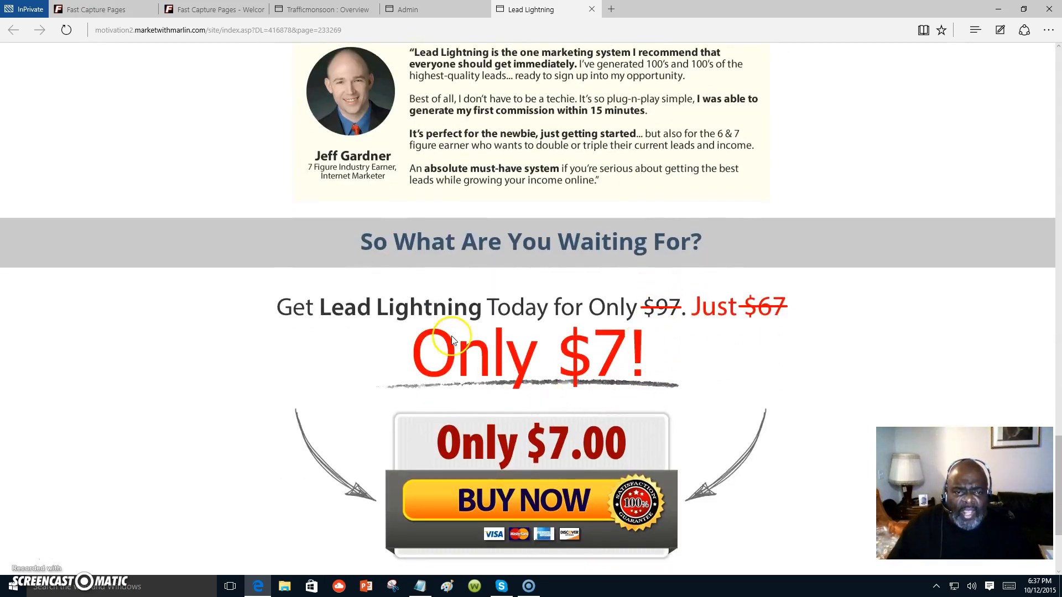
scroll("down", 3)
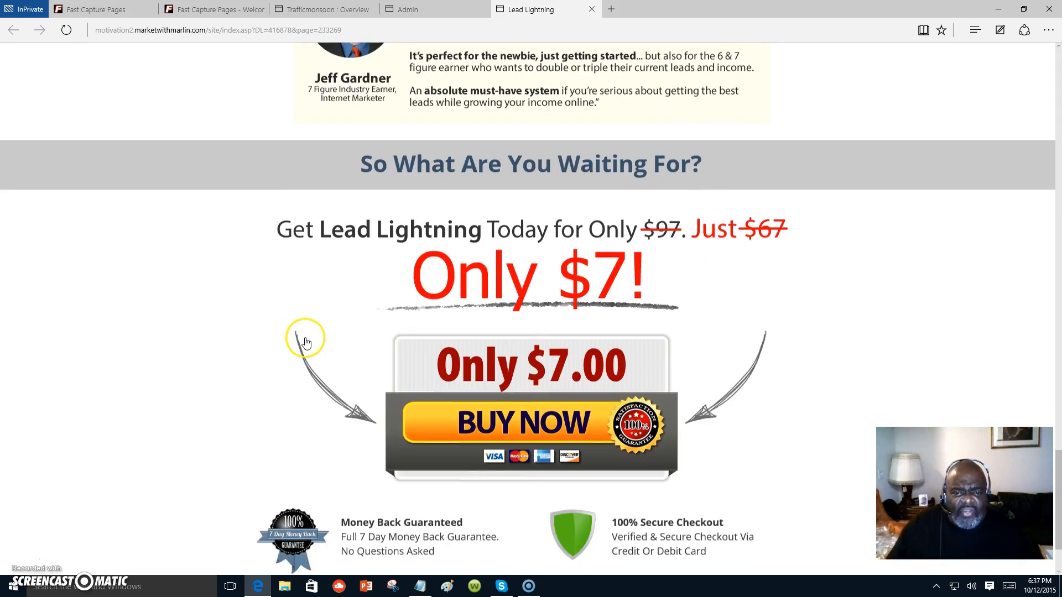
scroll("down", 3)
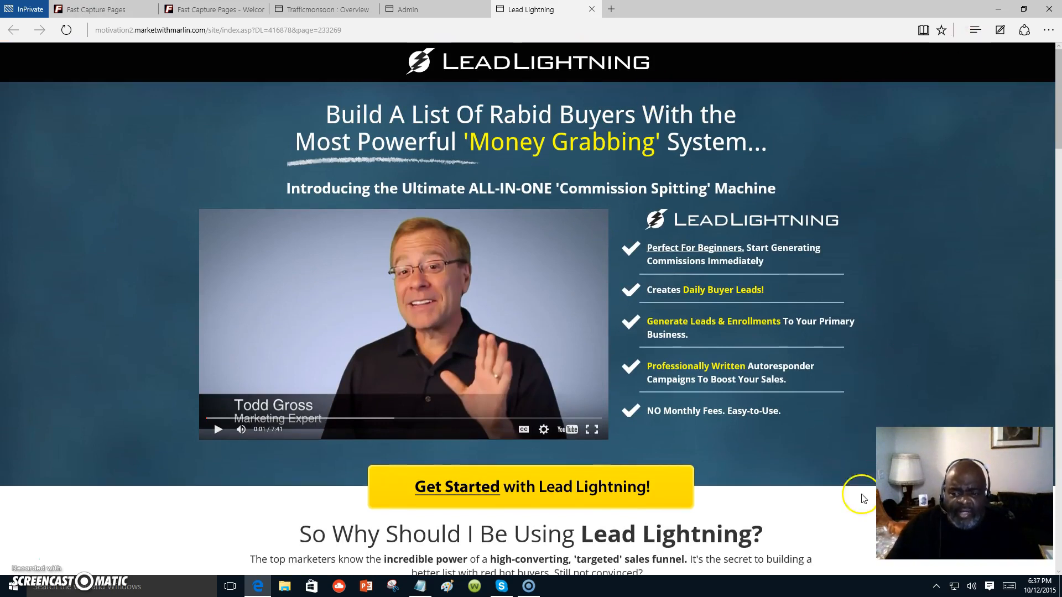
mouse_move(231, 56)
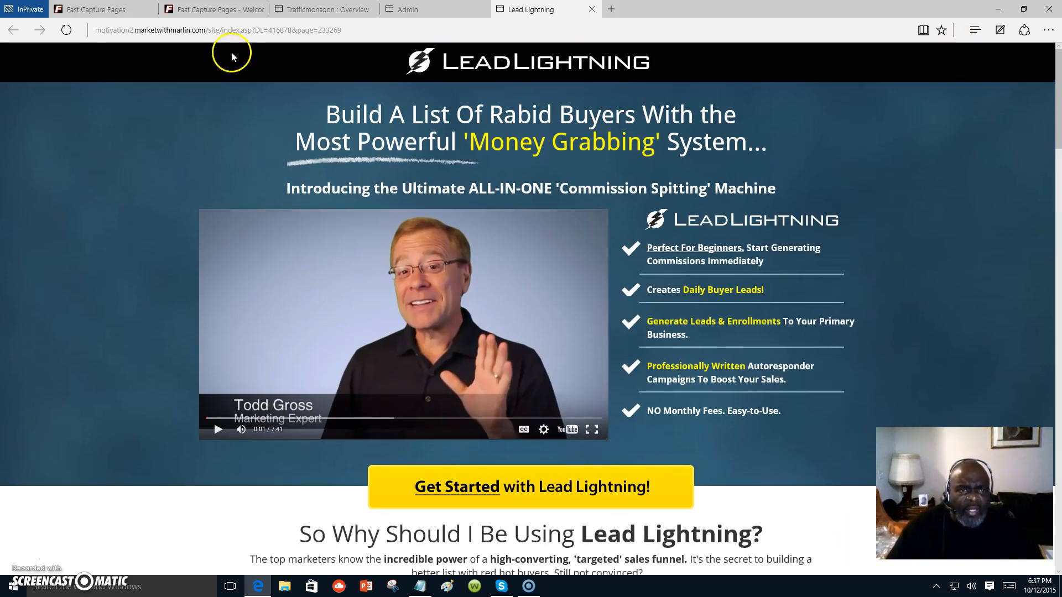
mouse_move(346, 534)
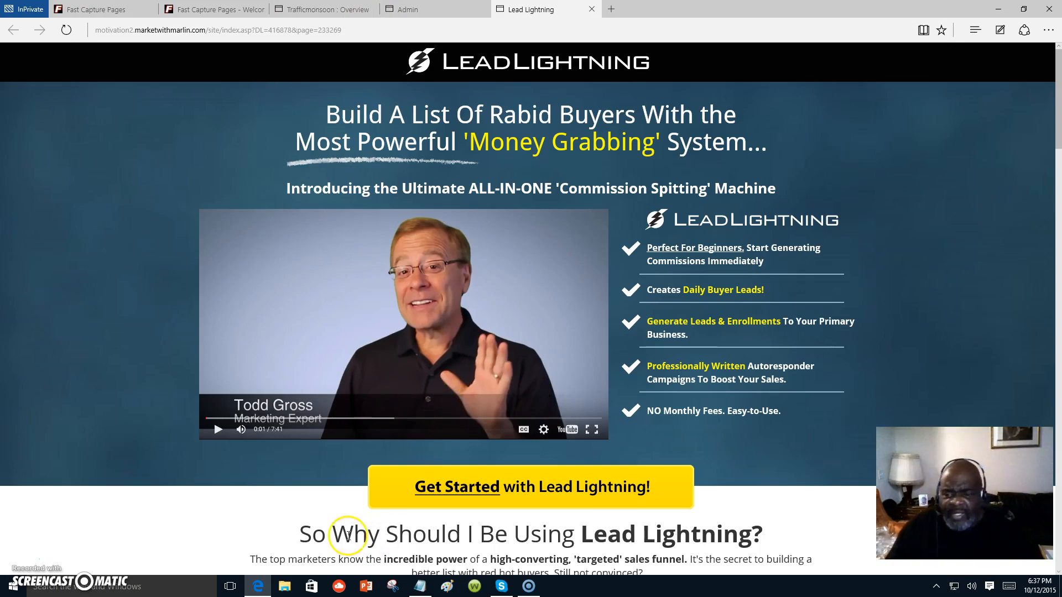